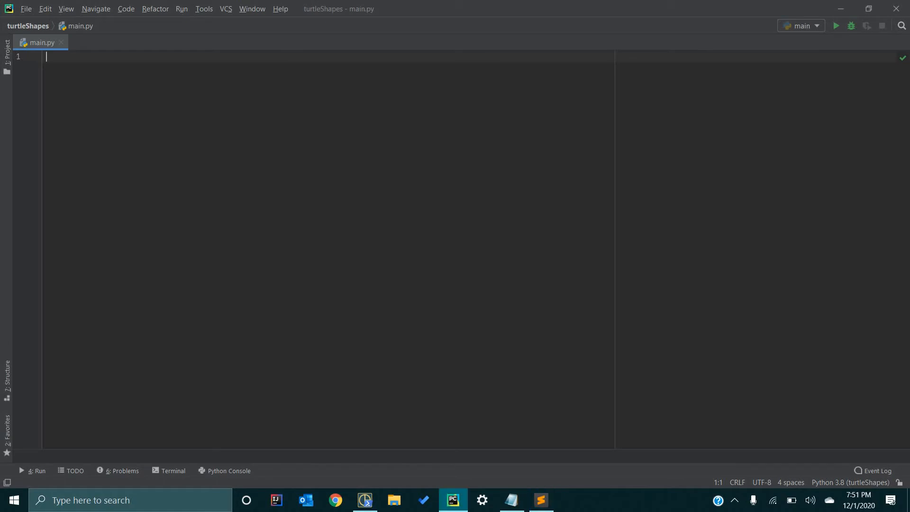
# Add import turtle and import time at the top of main.py.
pyautogui.write('i')
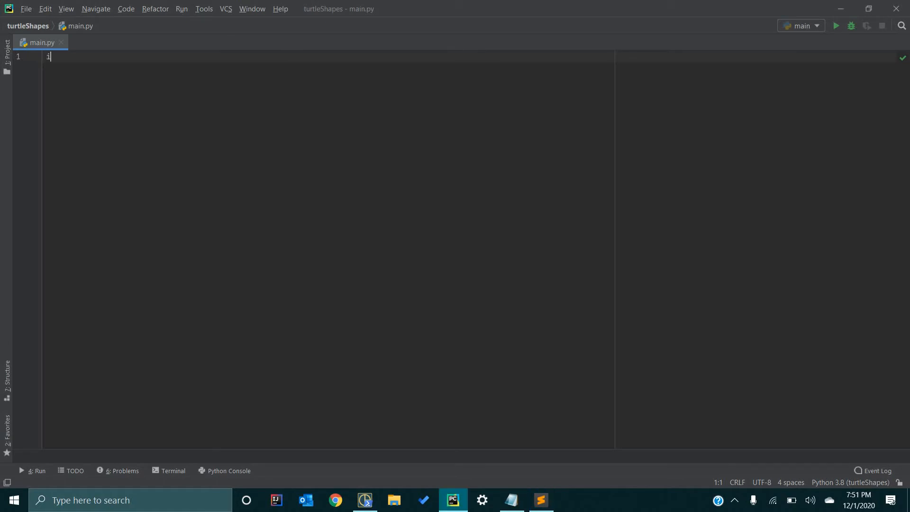
pyautogui.write('mport')
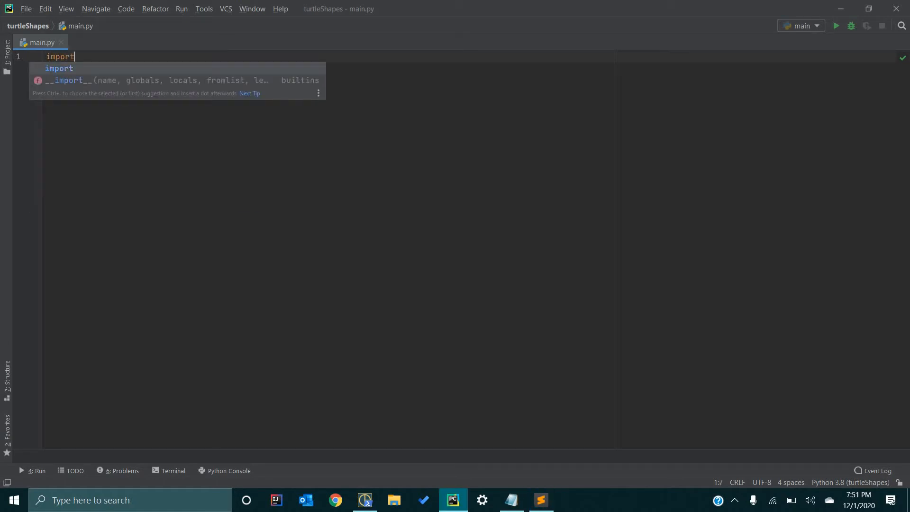
pyautogui.write('turtle')
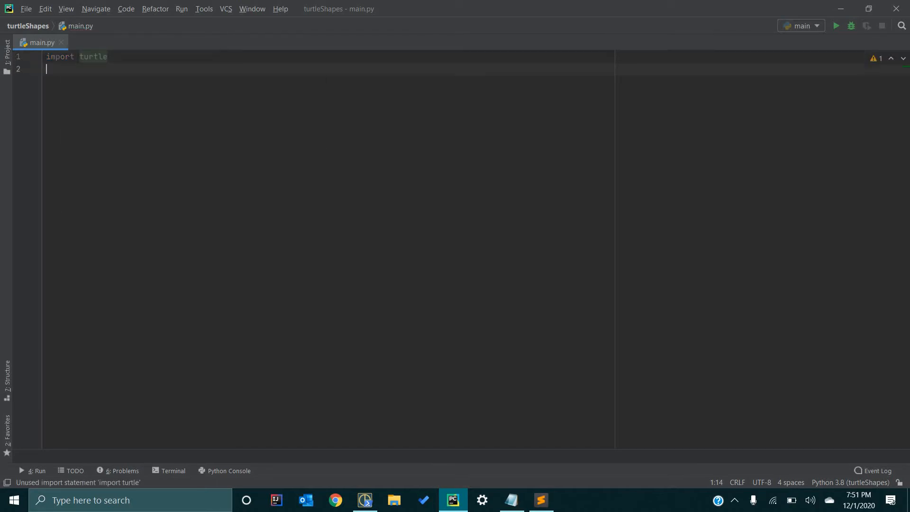
pyautogui.write('import')
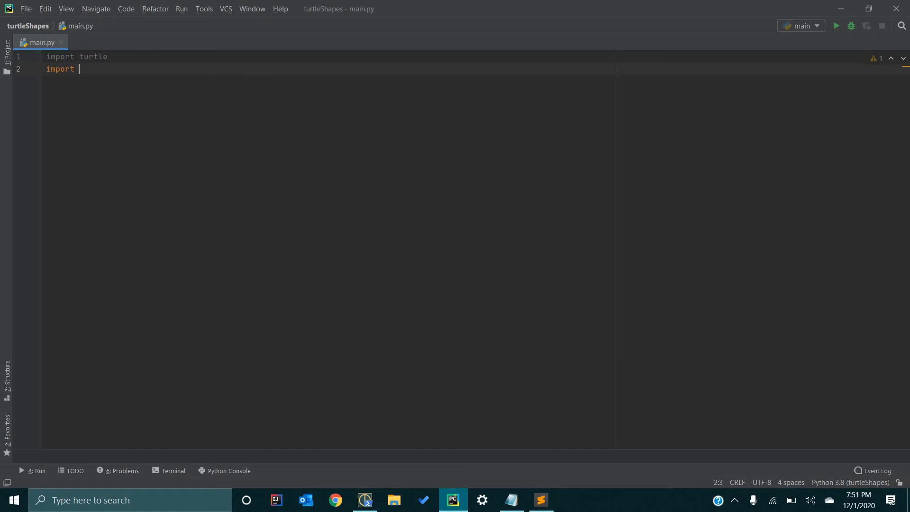
pyautogui.write('time')
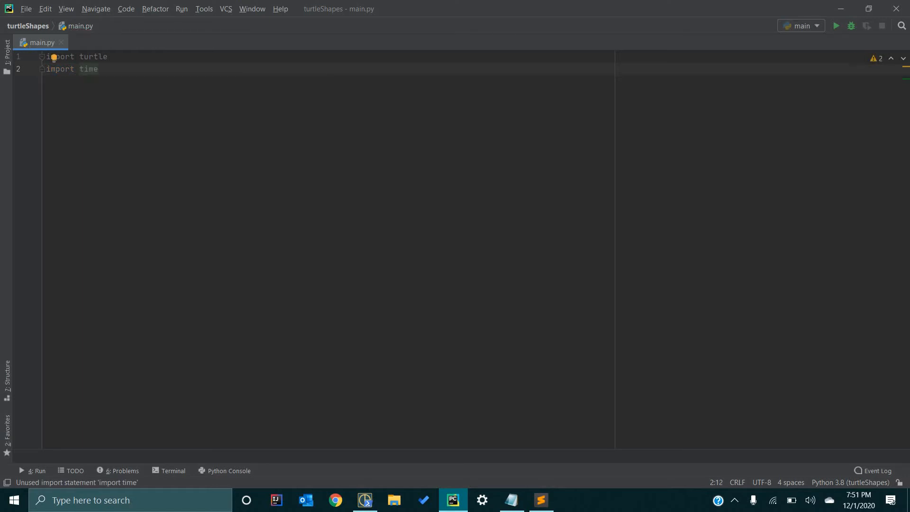
# Leave a blank line, then begin the assignment t = turtle.
pyautogui.press('enter')
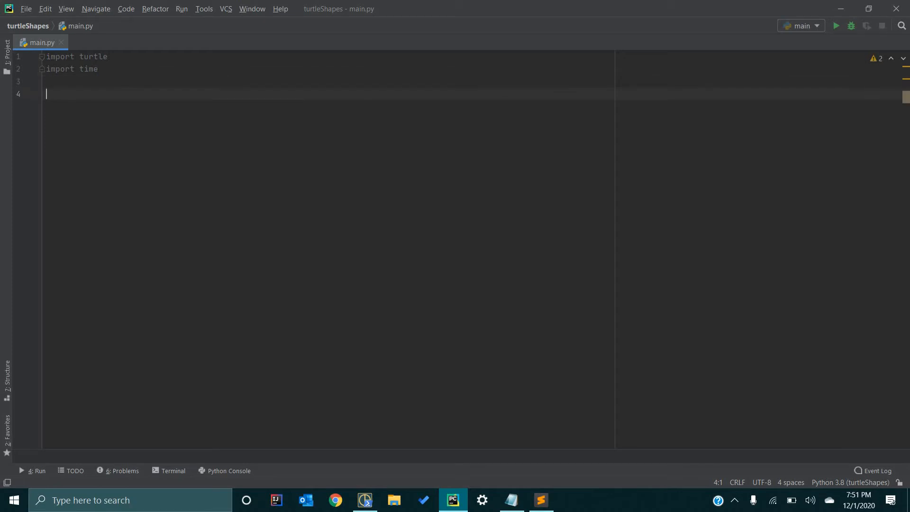
pyautogui.write('t')
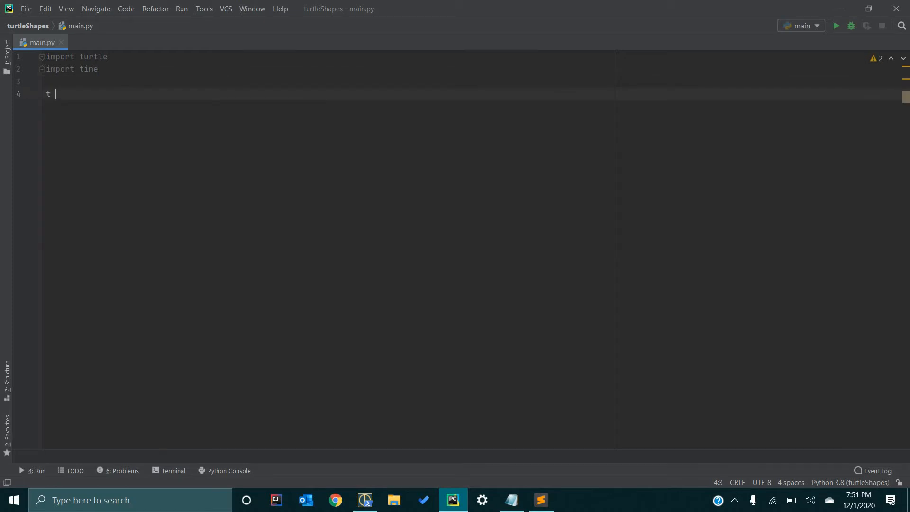
pyautogui.write('= t')
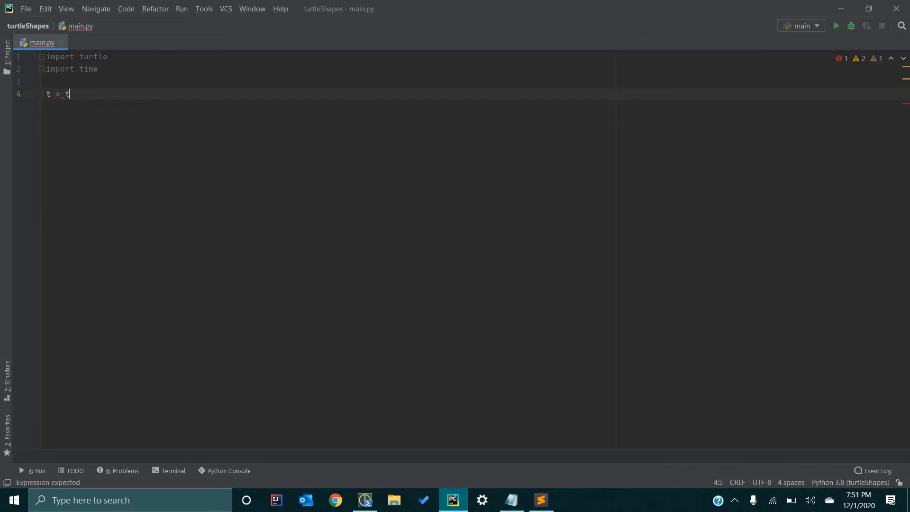
pyautogui.write('urtle')
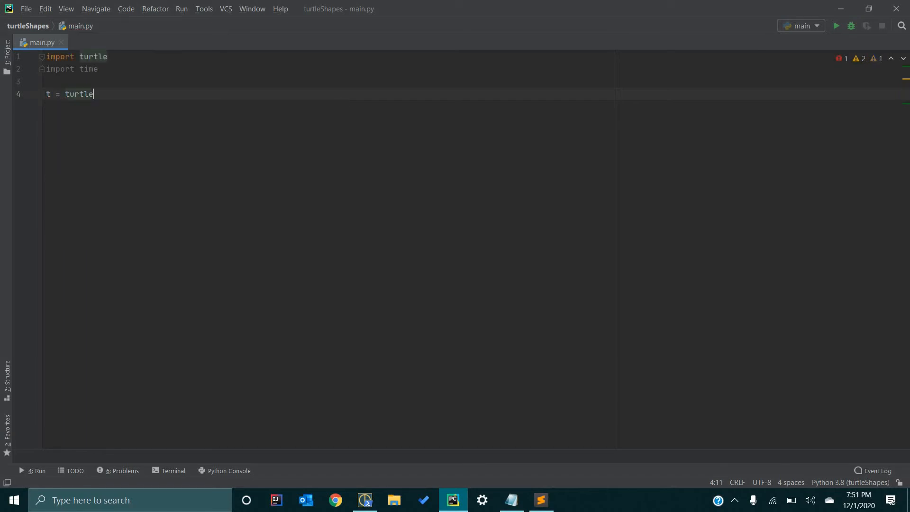
# Complete the line as t = turtle.Pen() and place the cursor on an empty line below.
pyautogui.write('.Pen(')
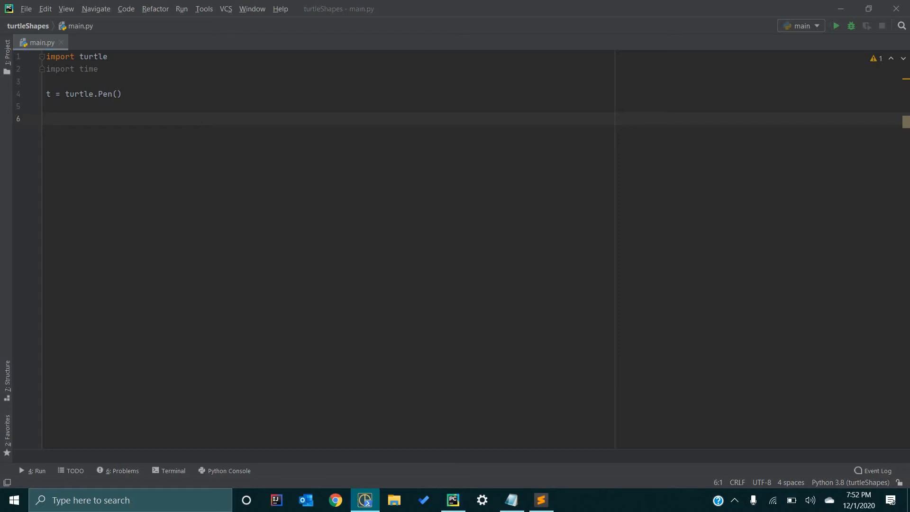
pyautogui.click(835, 25)
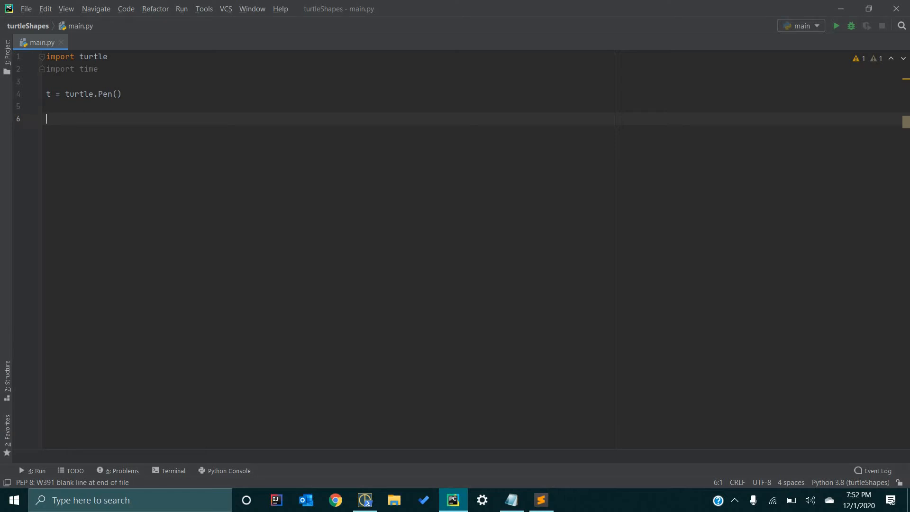
# Define the function numberCountSpiral().
pyautogui.write('def')
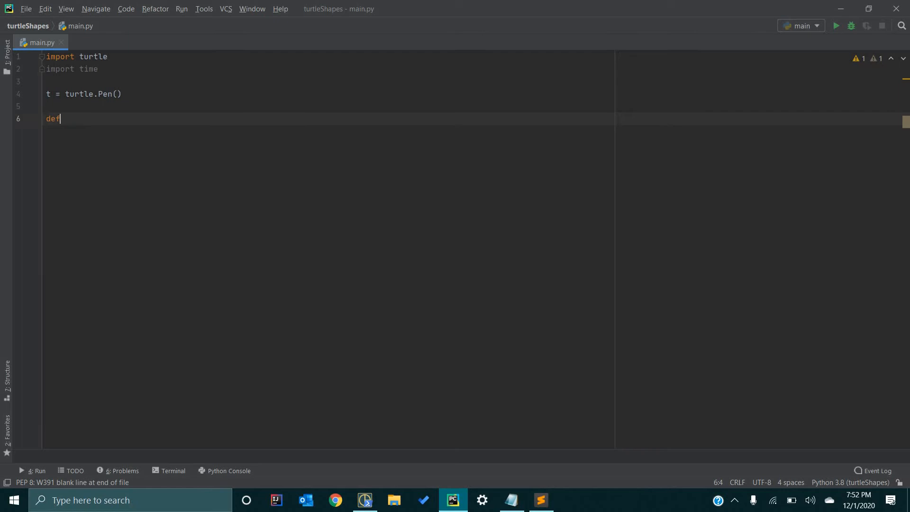
pyautogui.write('number')
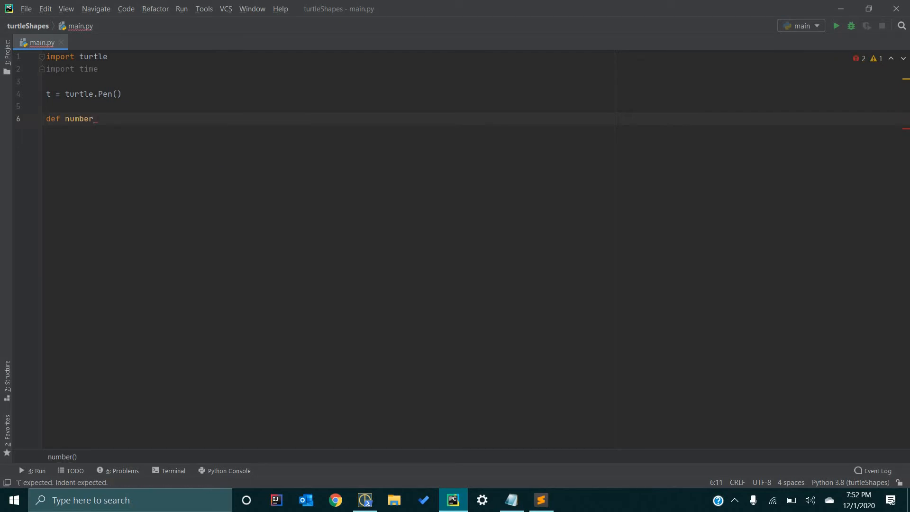
pyautogui.write('Count')
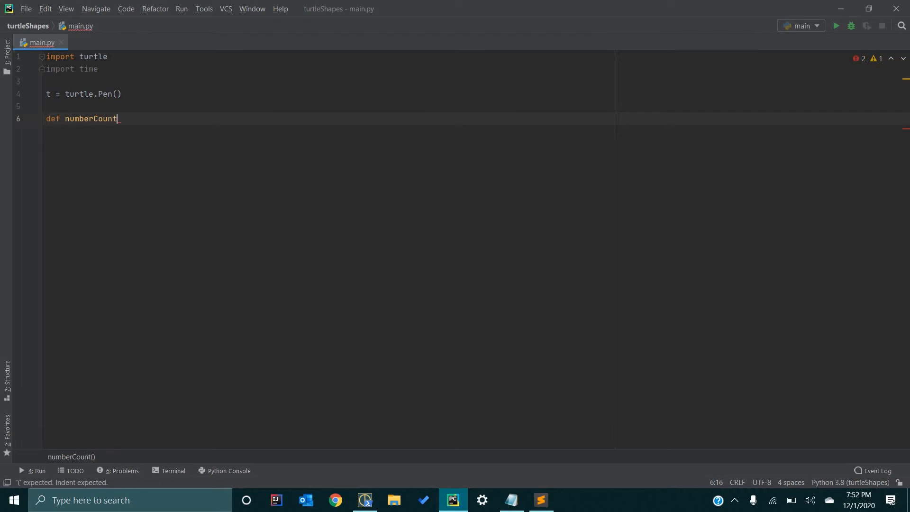
pyautogui.write('Spir')
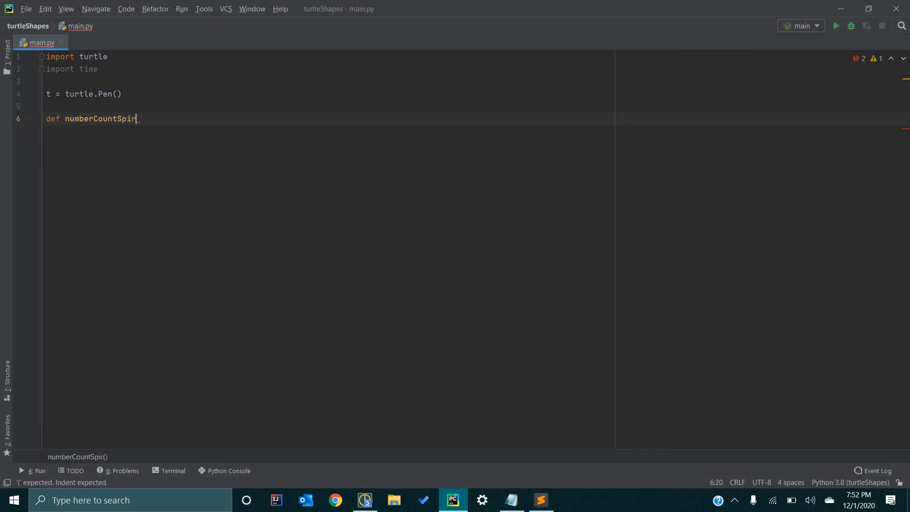
pyautogui.write('al():')
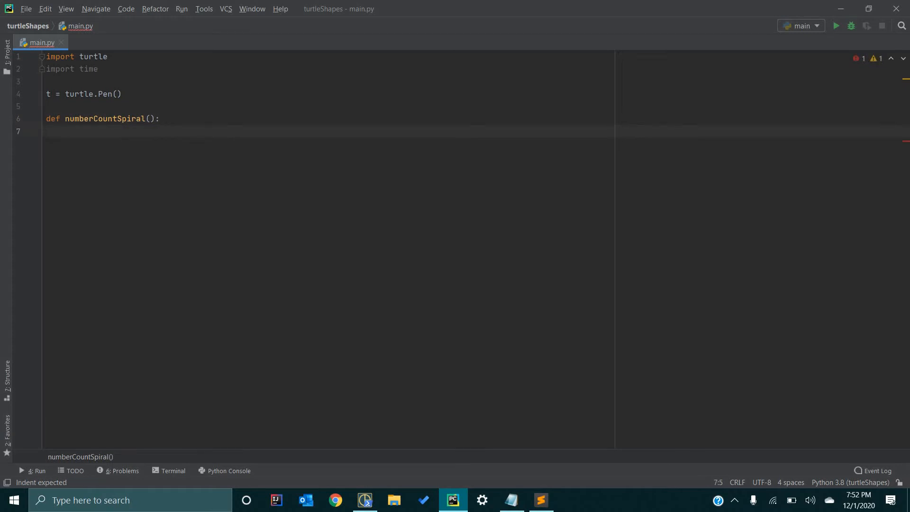
# Make its first statement turtle.bgcolor("black").
pyautogui.write('turtle.')
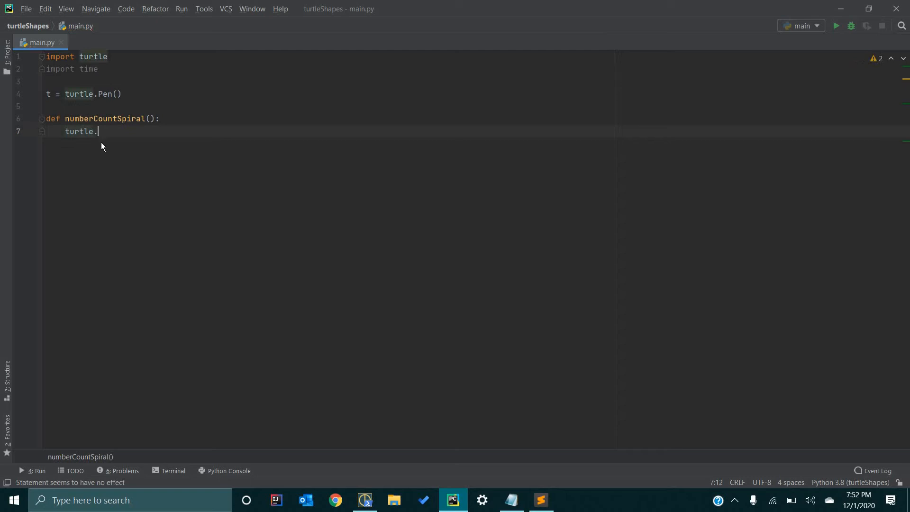
pyautogui.write('b')
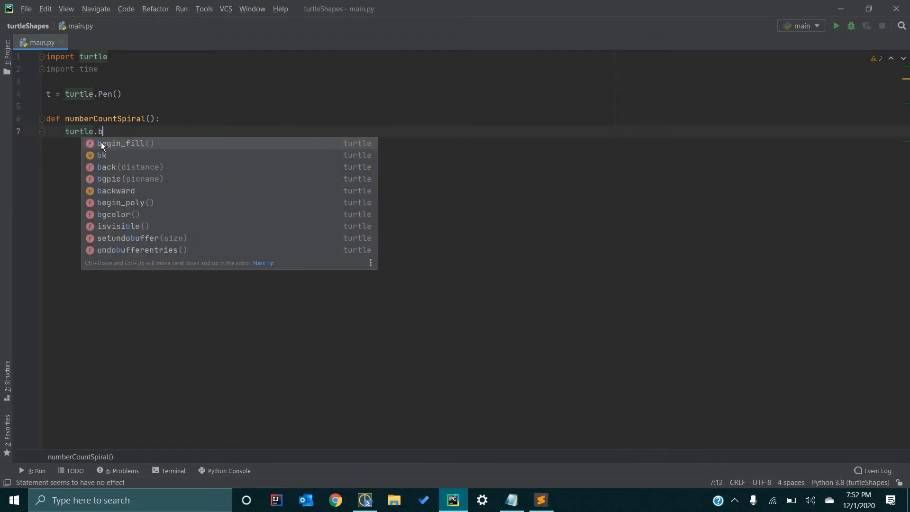
pyautogui.write('gcolor("b')
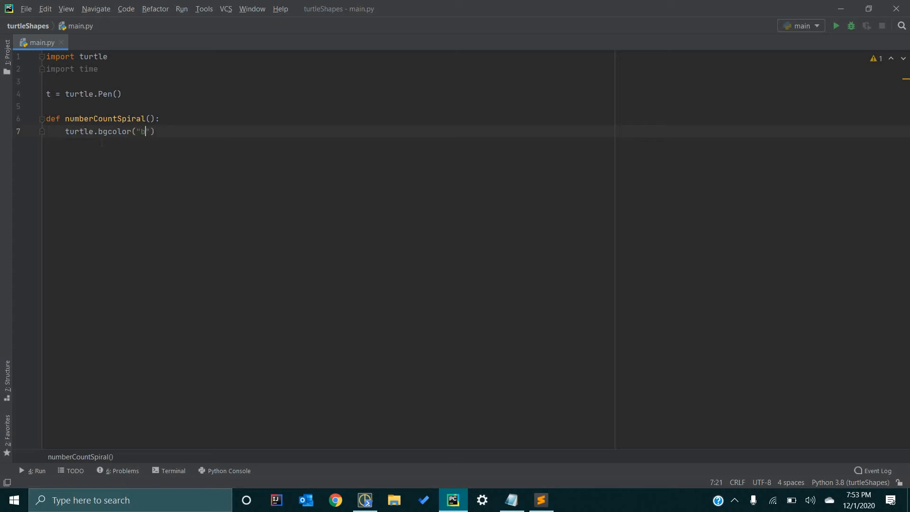
pyautogui.write('lac')
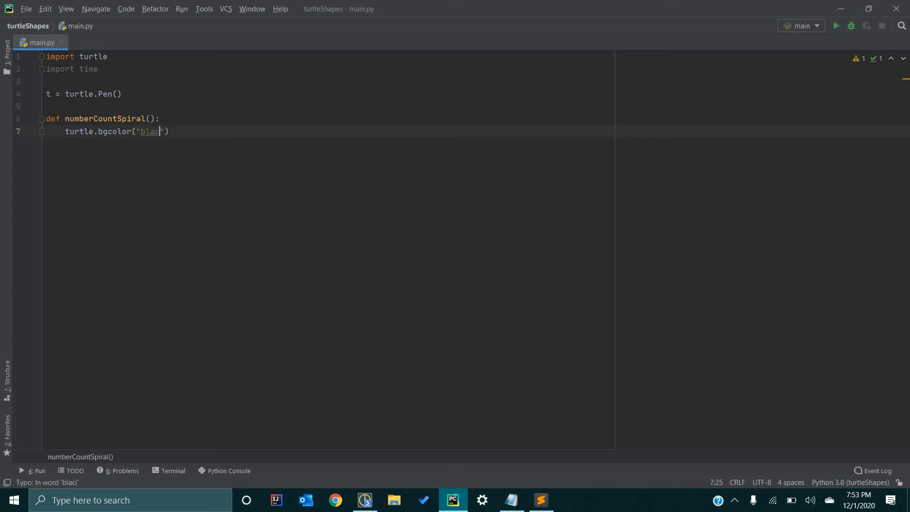
pyautogui.write('k')
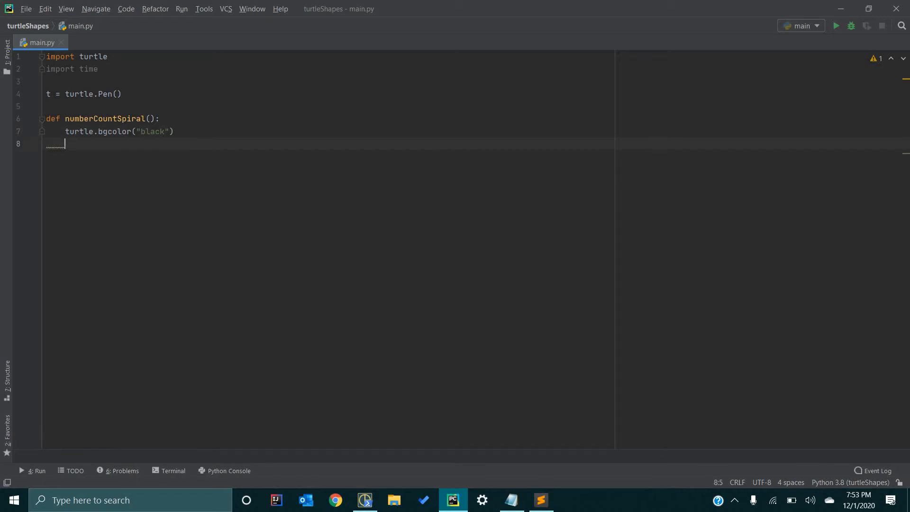
# Add colors = ["red", "yellow", "blue", "green"] and start a new indented line.
pyautogui.write('color')
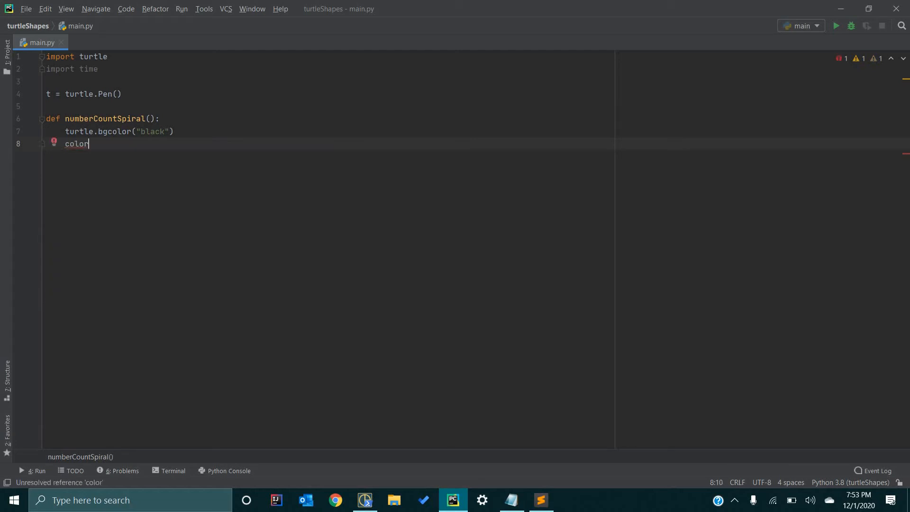
pyautogui.write('s =')
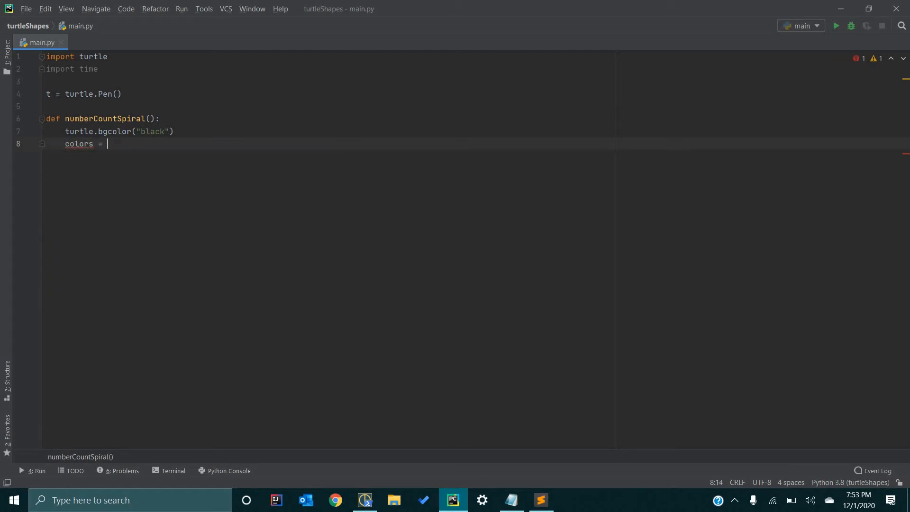
pyautogui.write('[]')
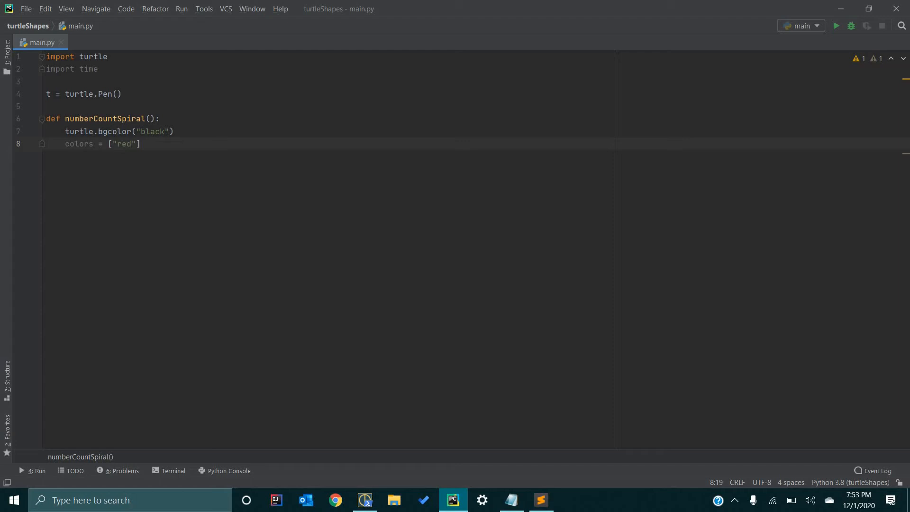
pyautogui.write(', "y')
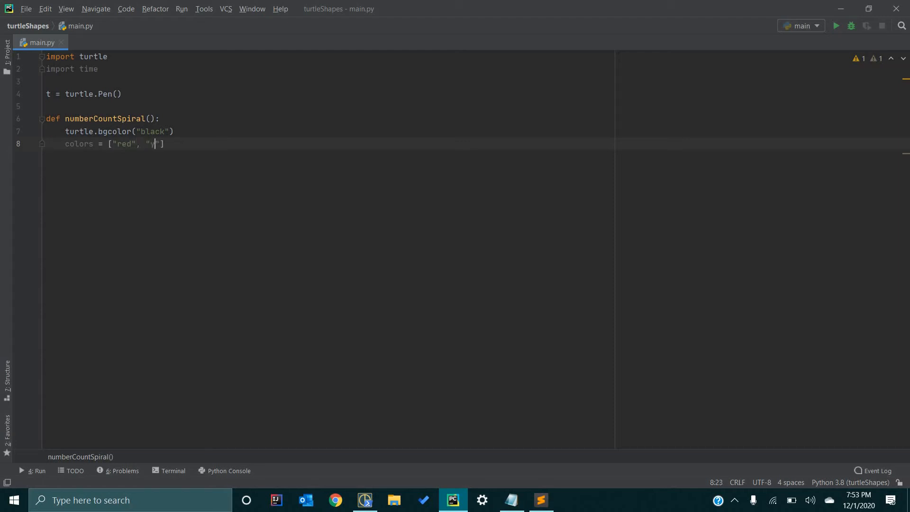
pyautogui.write('ellow')
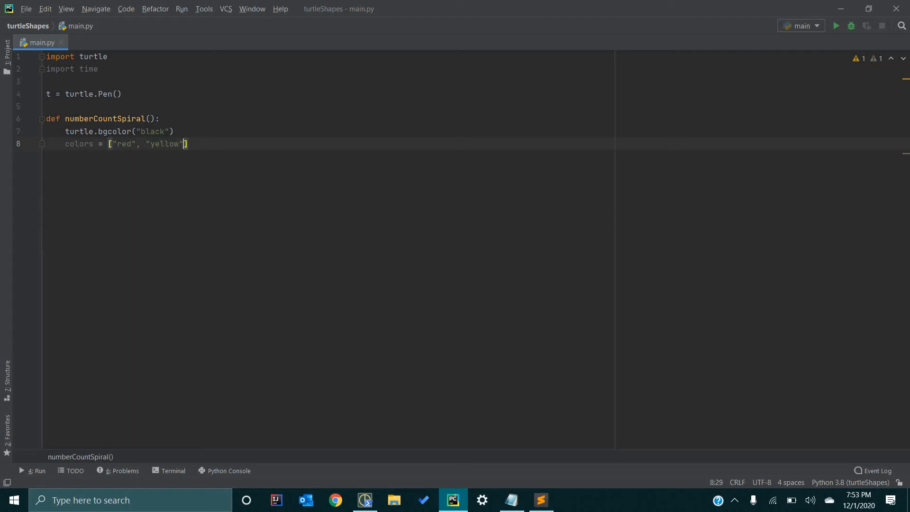
pyautogui.write(', "')
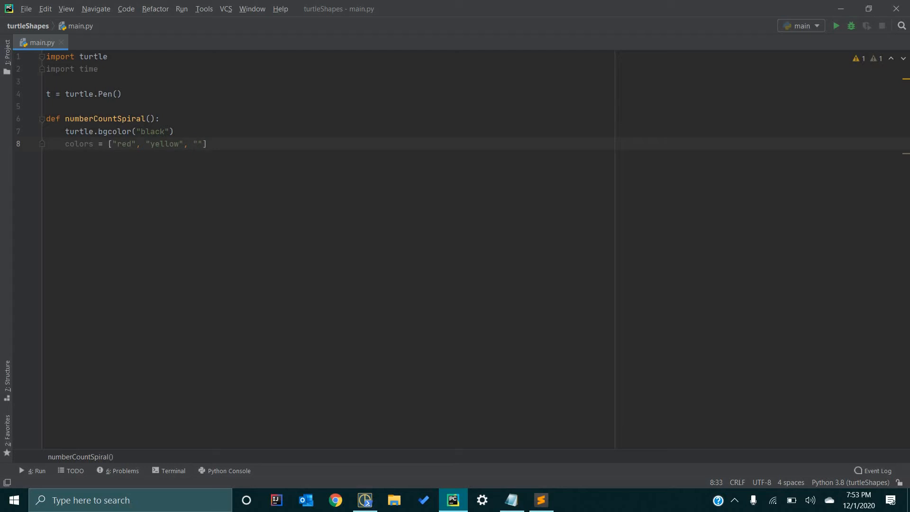
pyautogui.write('blue')
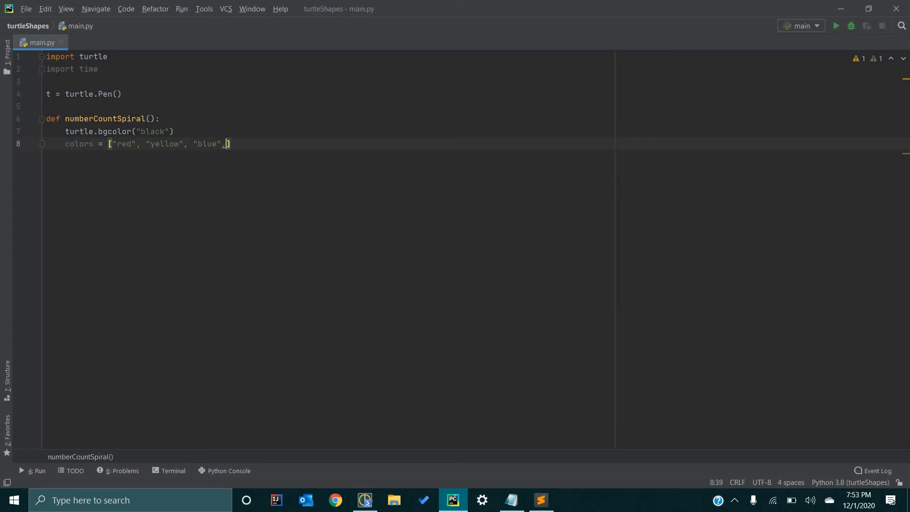
pyautogui.write('"gree')
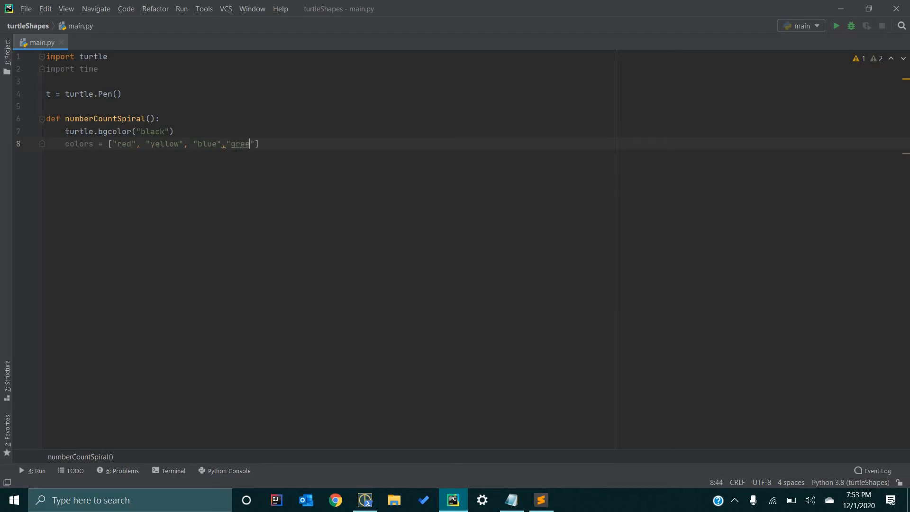
pyautogui.write('n')
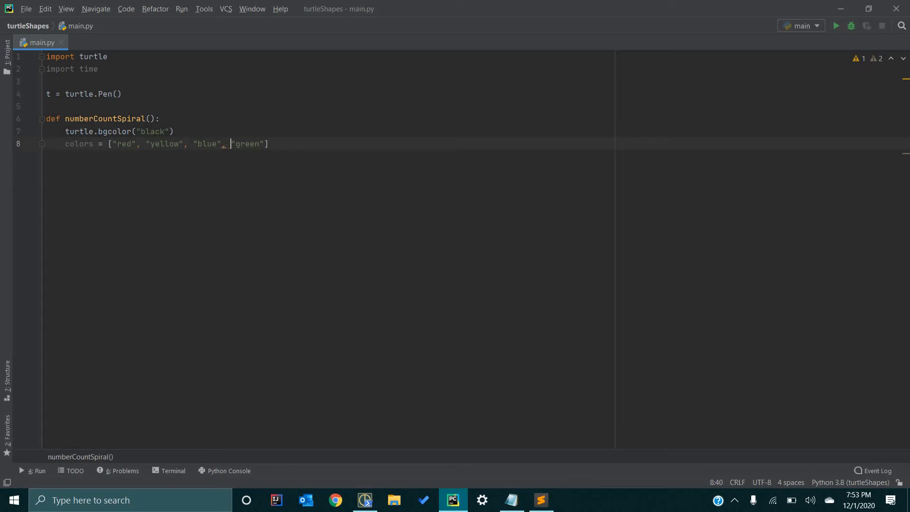
pyautogui.press('Return')
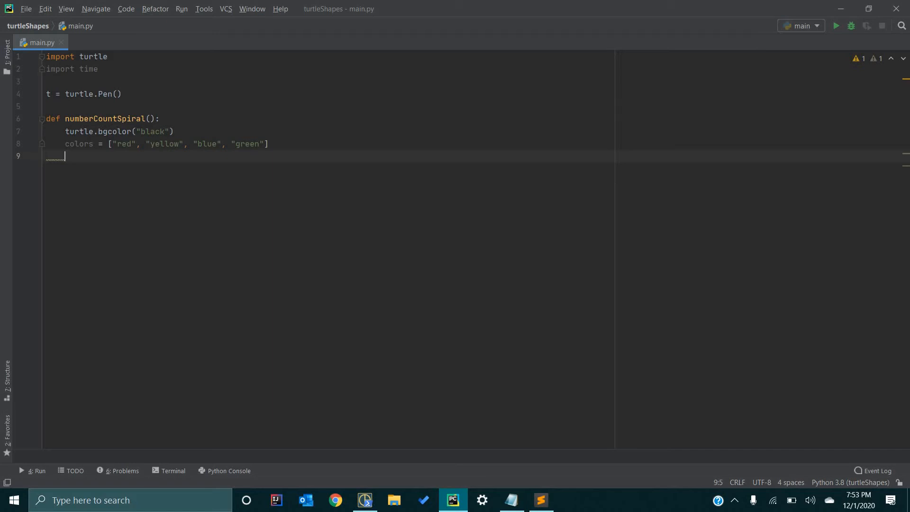
# Add the loop header for i in range(61):.
pyautogui.write('for')
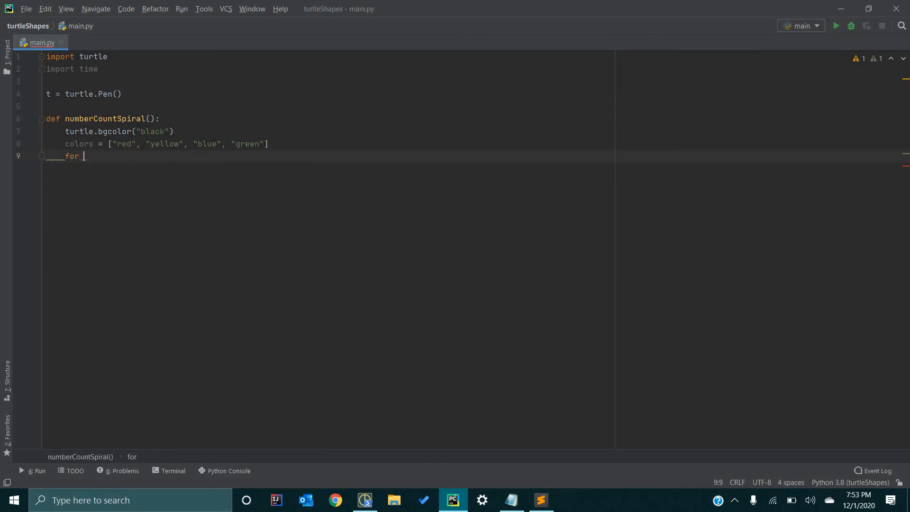
pyautogui.write('i in range')
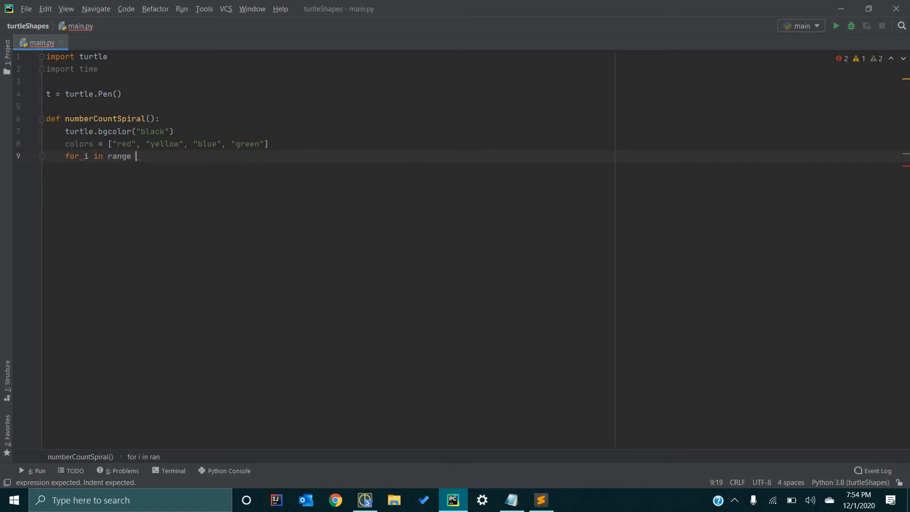
pyautogui.write('()')
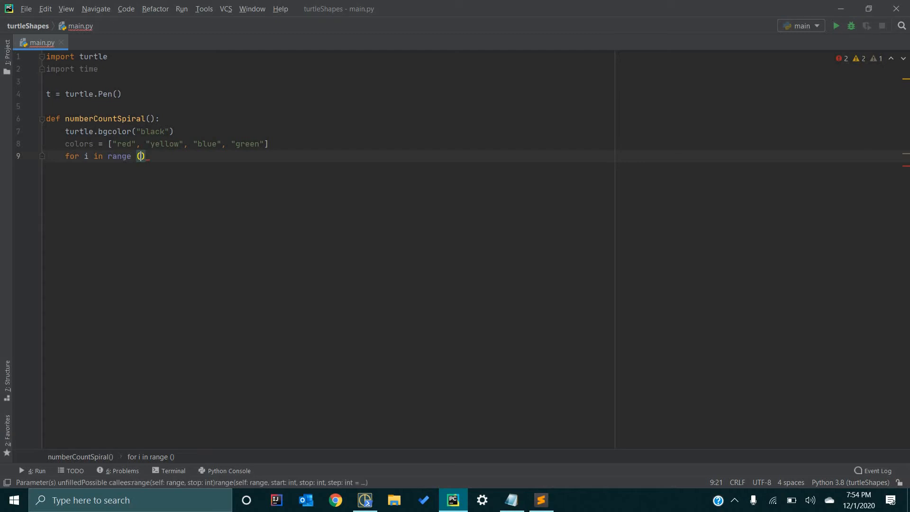
pyautogui.write('61')
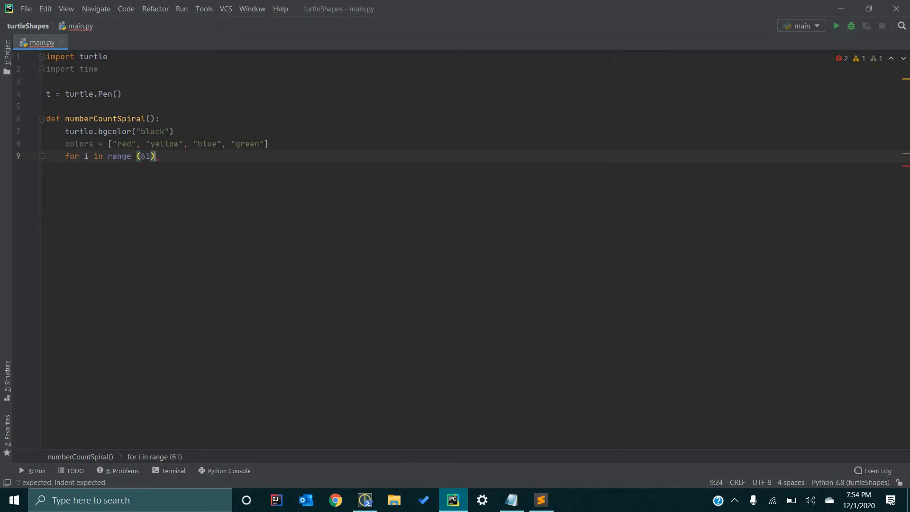
pyautogui.write(':')
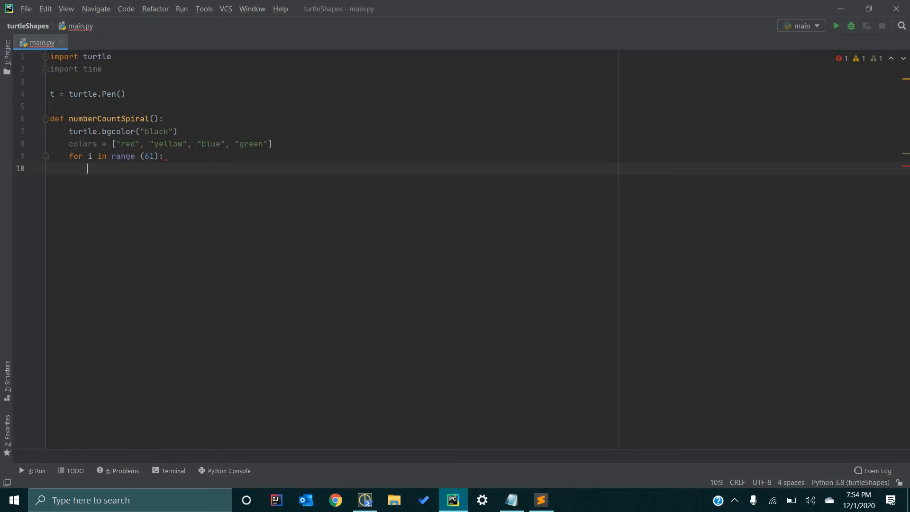
# Begin the loop body with an empty t.pencolor() call.
pyautogui.write('t.')
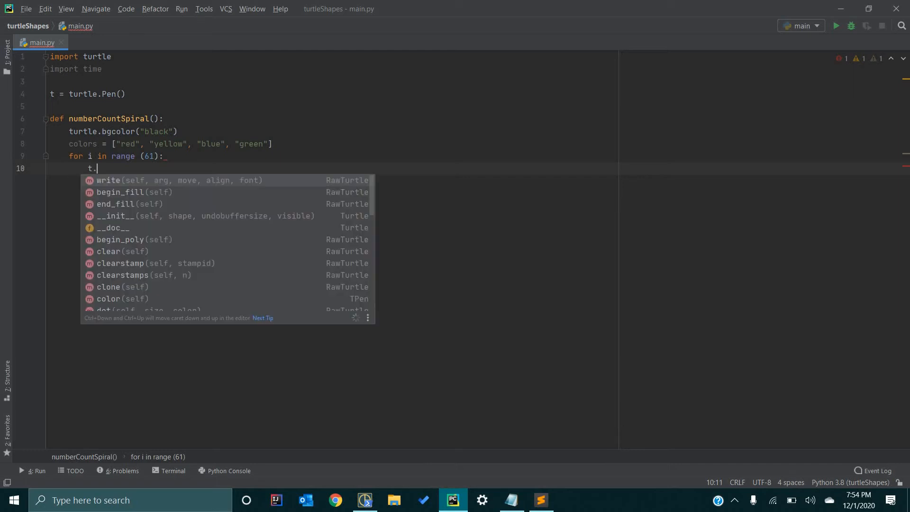
pyautogui.write('p')
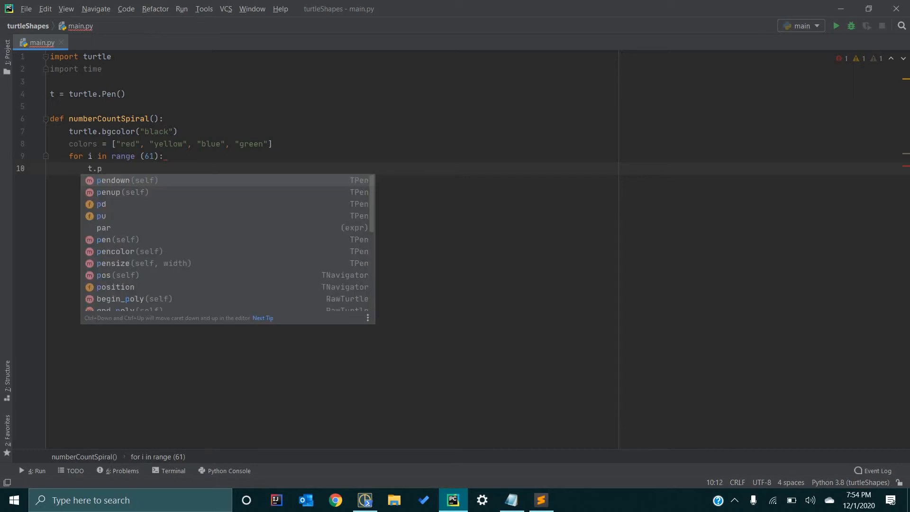
pyautogui.write('encolor(')
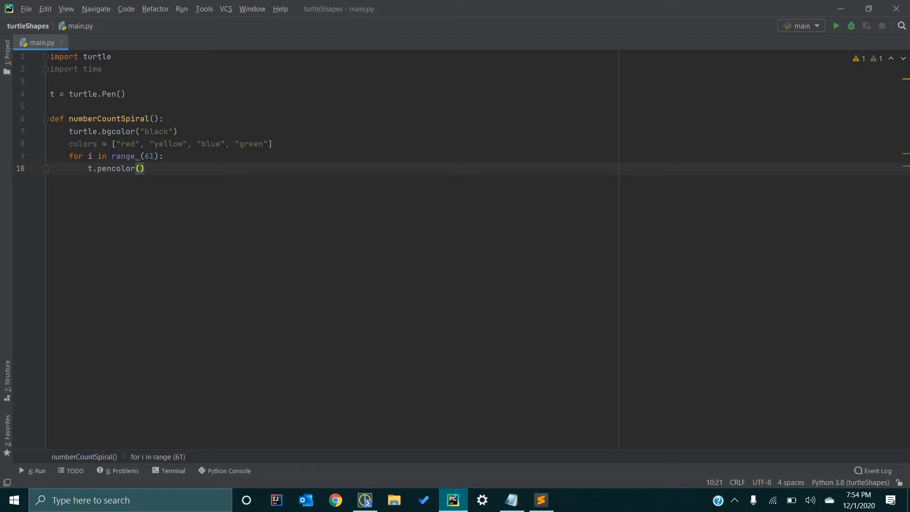
# Pass colors[i % 4] to pencolor, then remove the % 4 from the index.
pyautogui.press('Left')
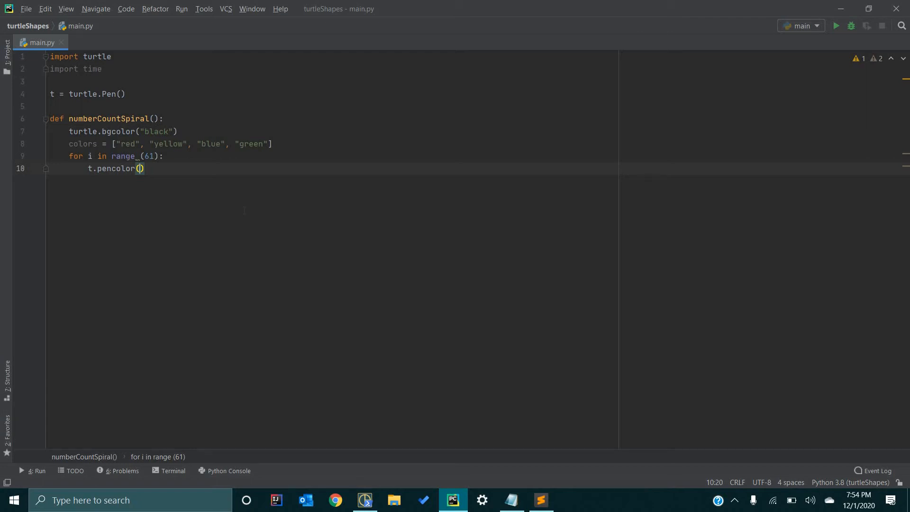
pyautogui.write('colors[')
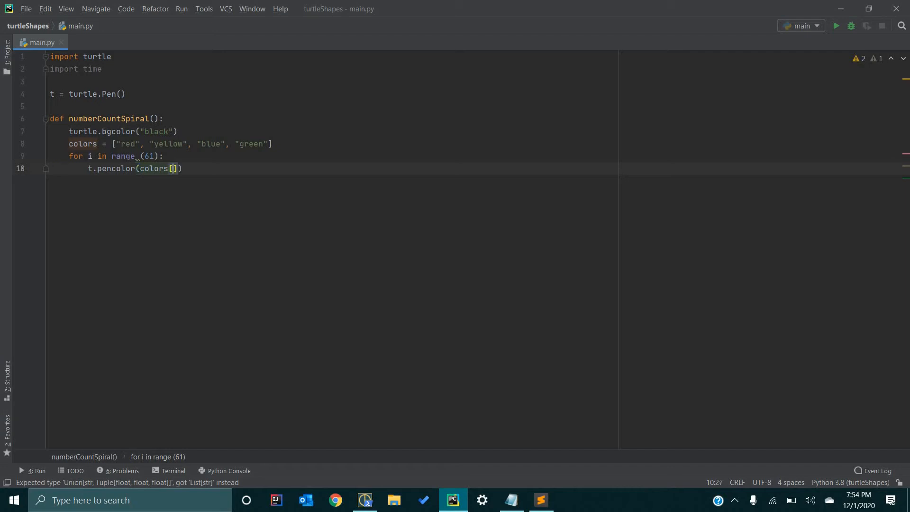
pyautogui.press('Backspace')
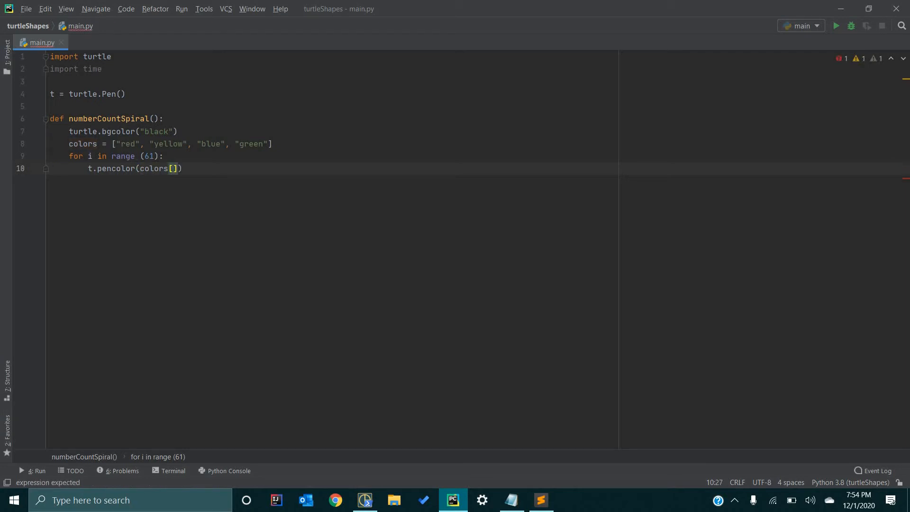
pyautogui.write('i')
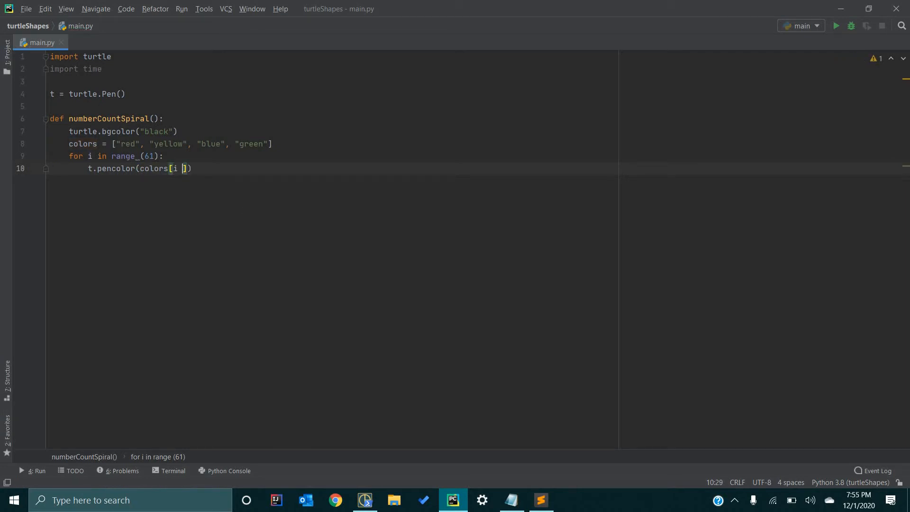
pyautogui.write('% 4')
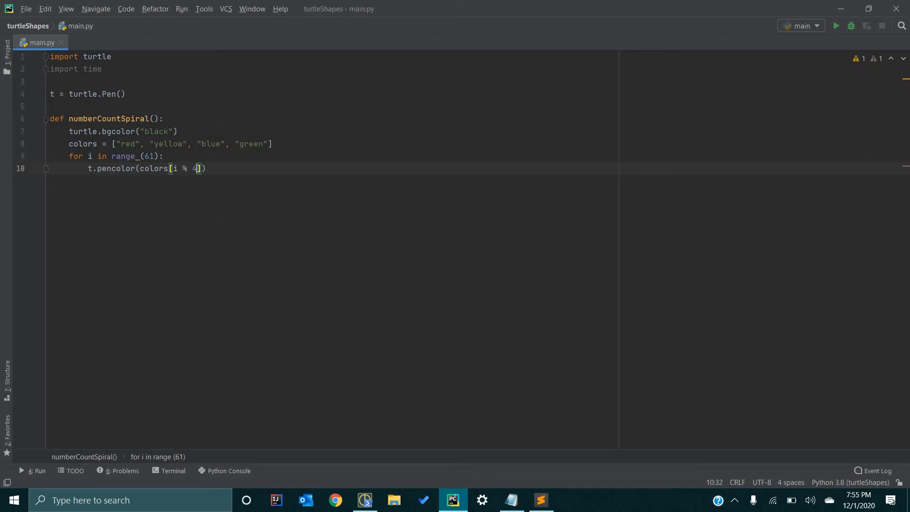
pyautogui.moveTo(308, 191)
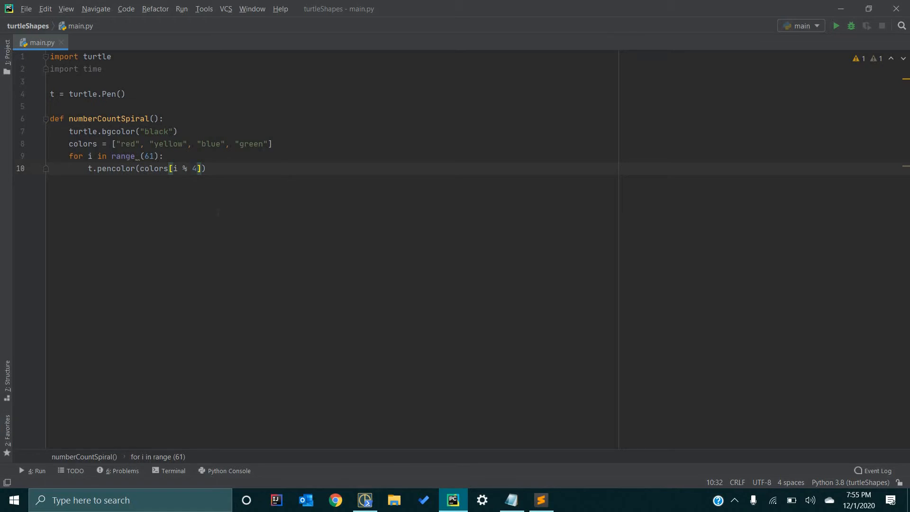
pyautogui.press('Backspace')
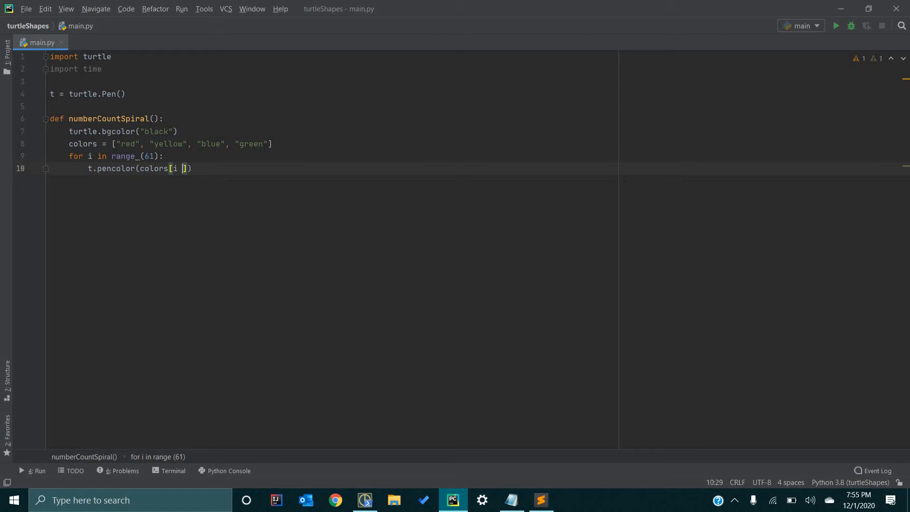
# Restore the pen colour index to colors[i % 4] and start a new line.
pyautogui.press('Backspace')
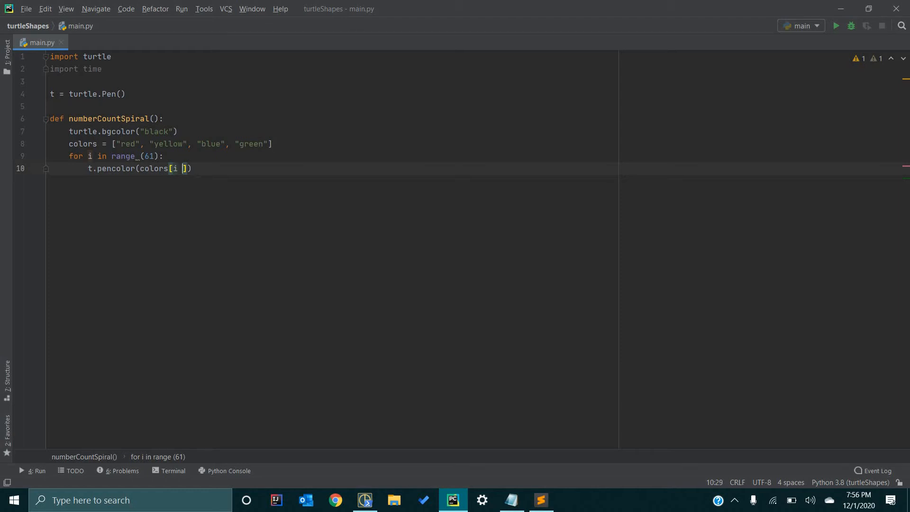
pyautogui.write('% 4')
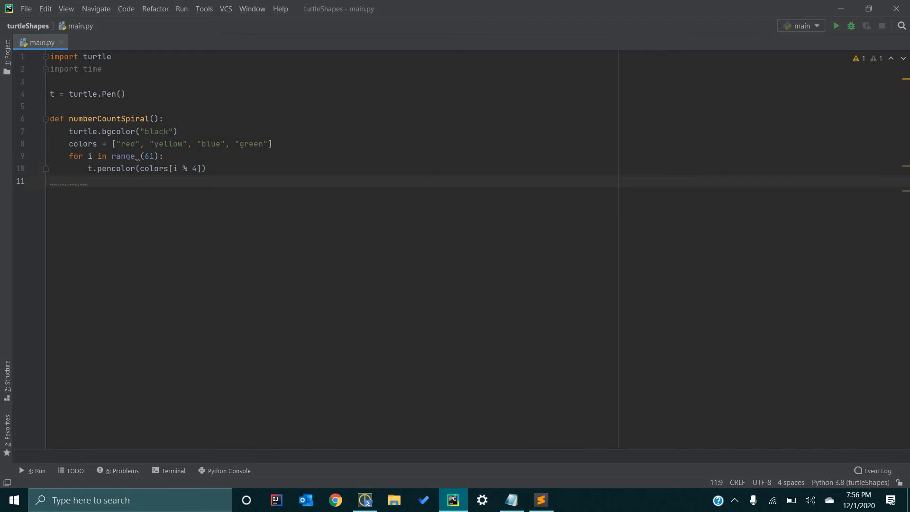
# Add t.penup() and t.forward(i * 4) to the loop body, then start a new line.
pyautogui.write('t.')
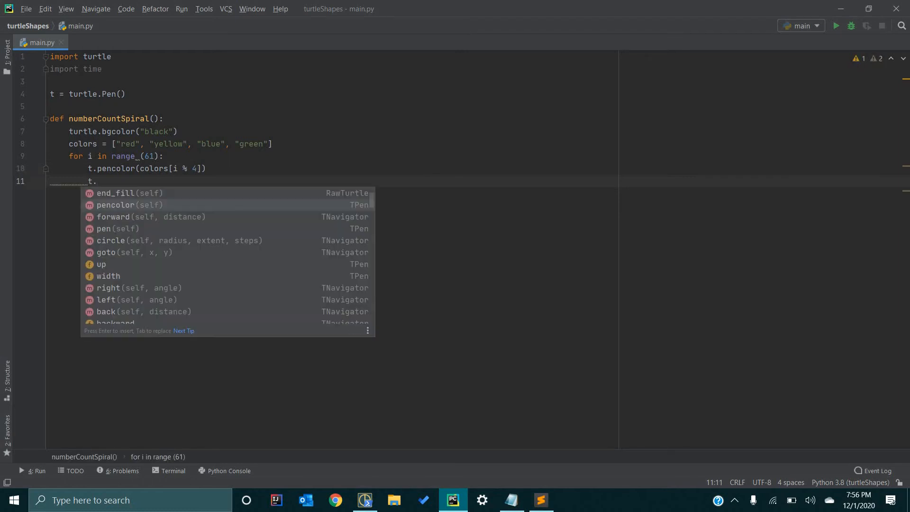
pyautogui.write('penup(')
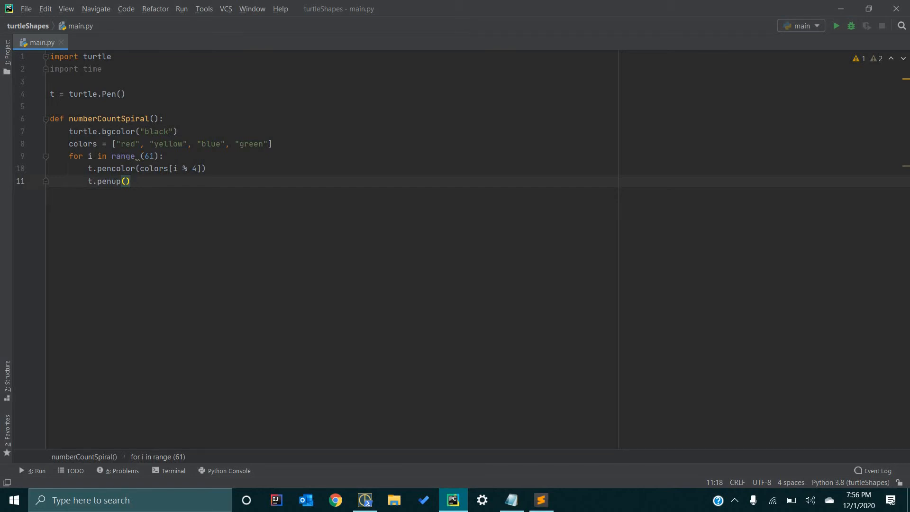
pyautogui.write('t.')
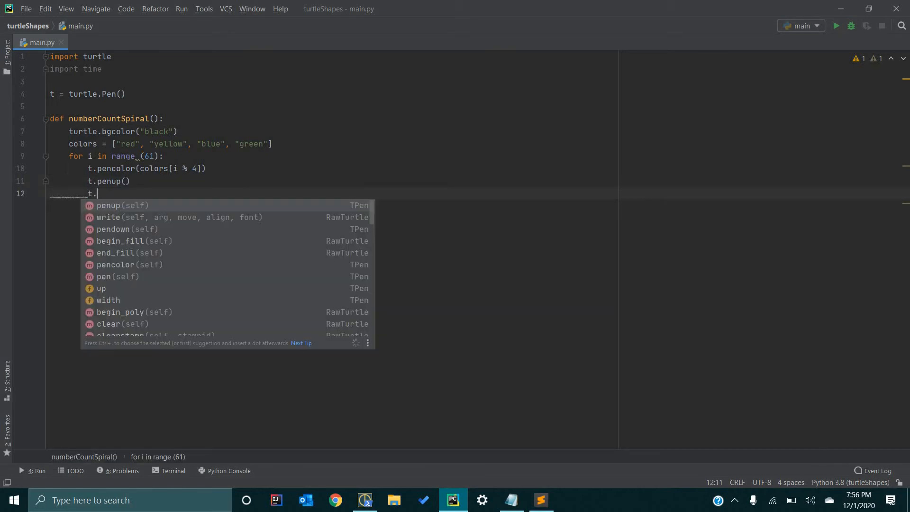
pyautogui.write('forward(')
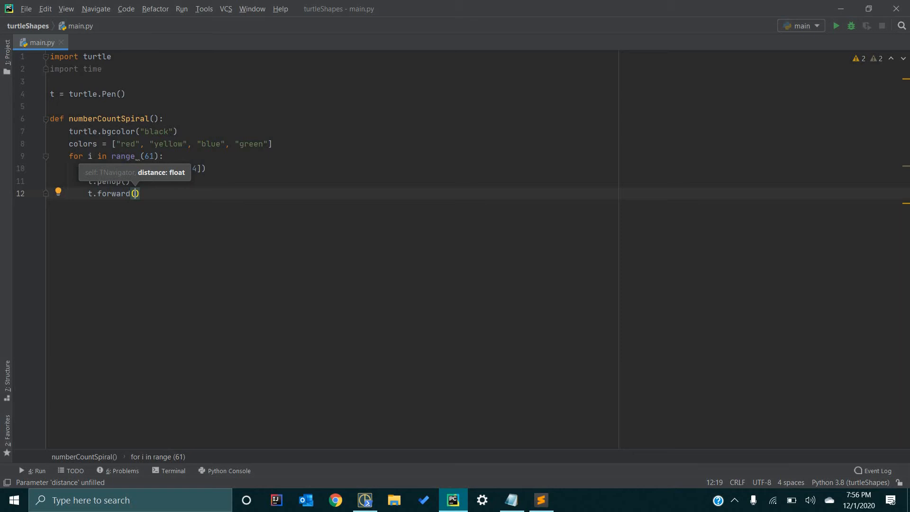
pyautogui.write('i')
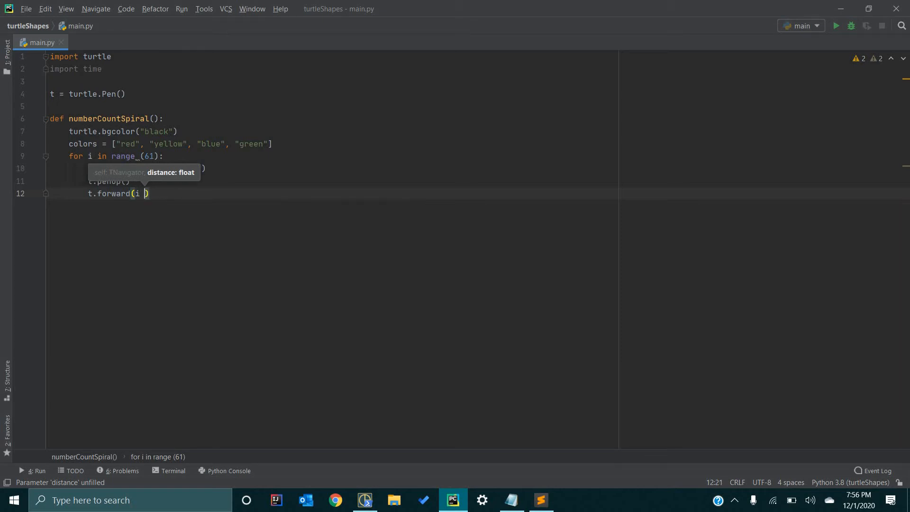
pyautogui.write('*')
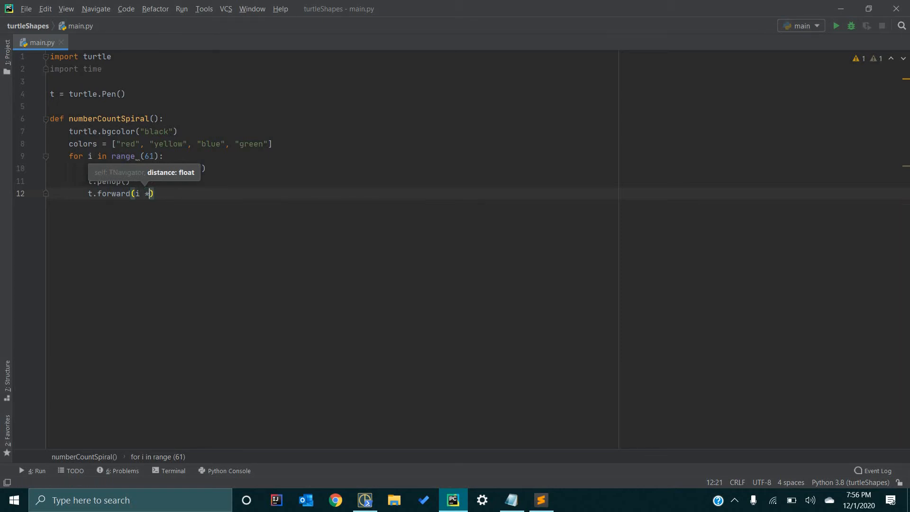
pyautogui.write('4')
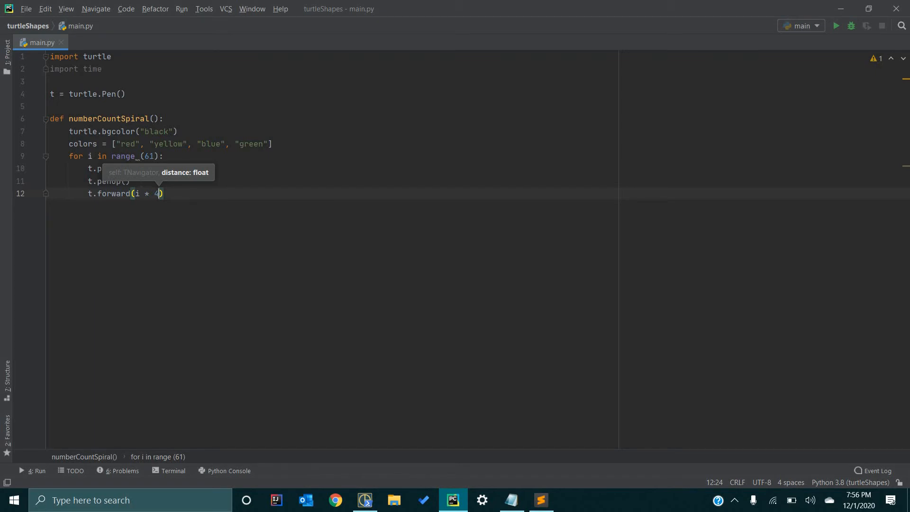
pyautogui.press('Enter')
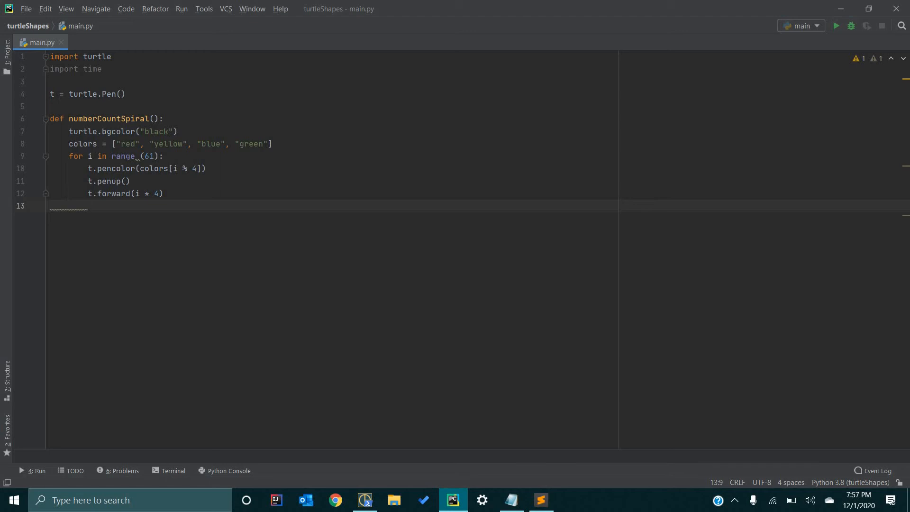
# Add t.pendown() via autocomplete and begin an empty t.write() call.
pyautogui.write('t.pen')
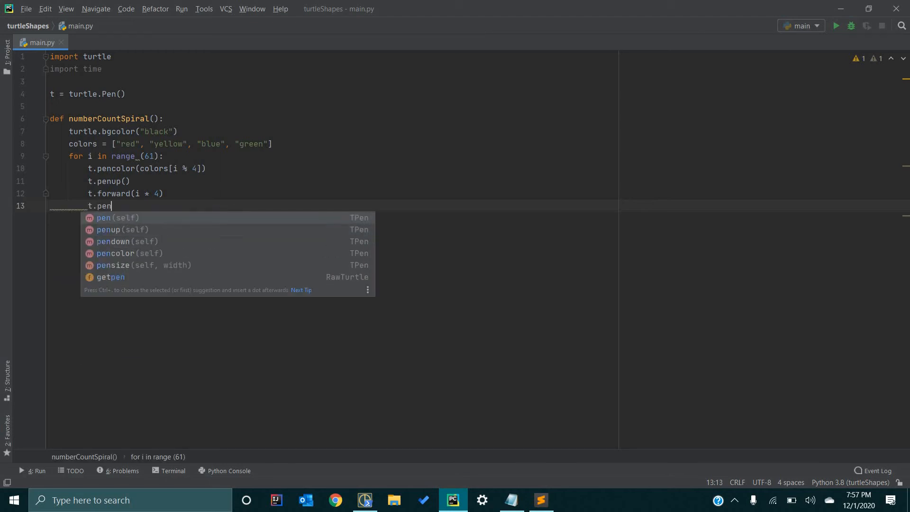
pyautogui.click(126, 241)
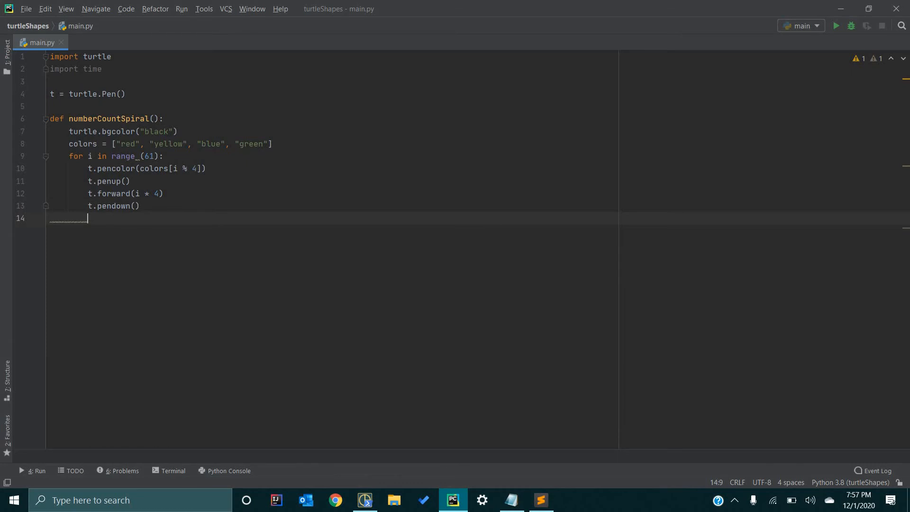
pyautogui.write('t.write(')
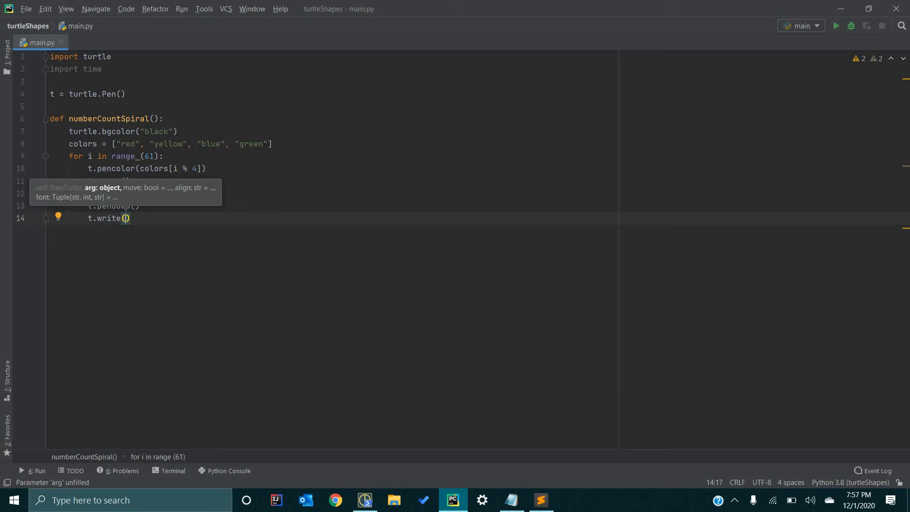
# Replace test text "hi" in t.write with i, then begin a font argument.
pyautogui.write('i')
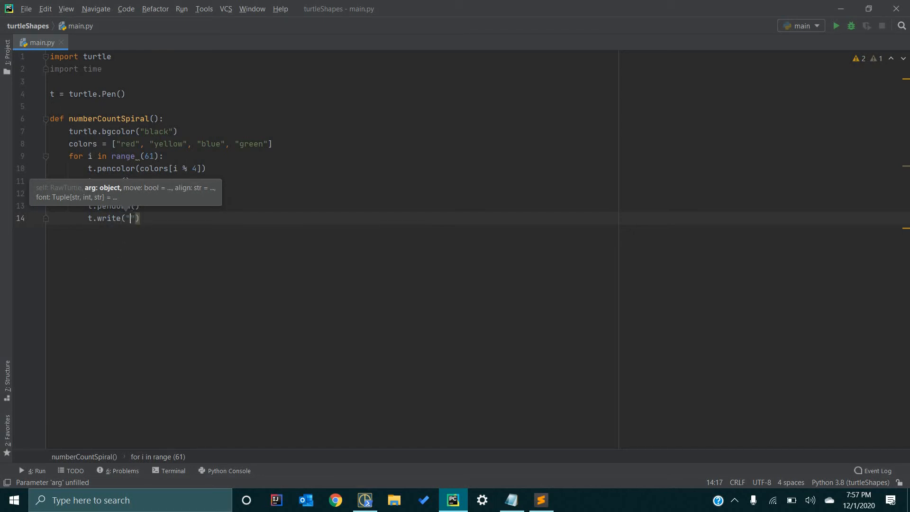
pyautogui.write('h')
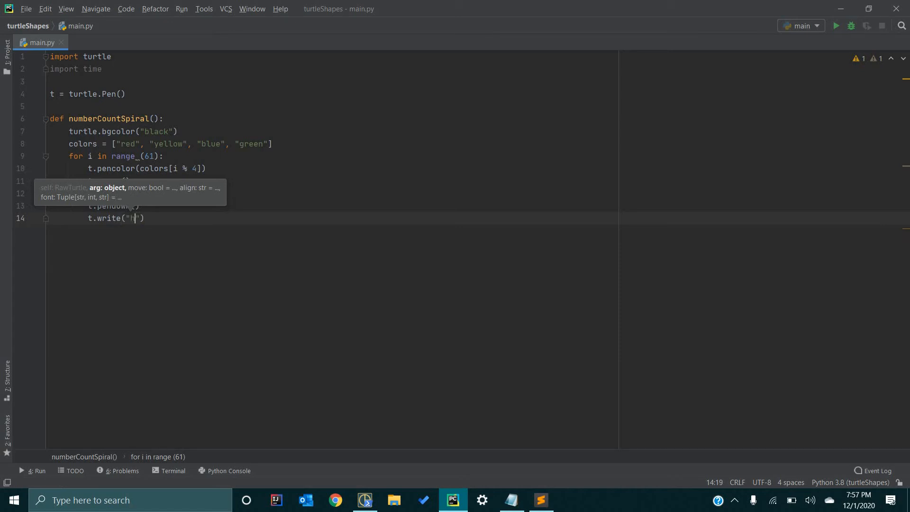
pyautogui.write('i')
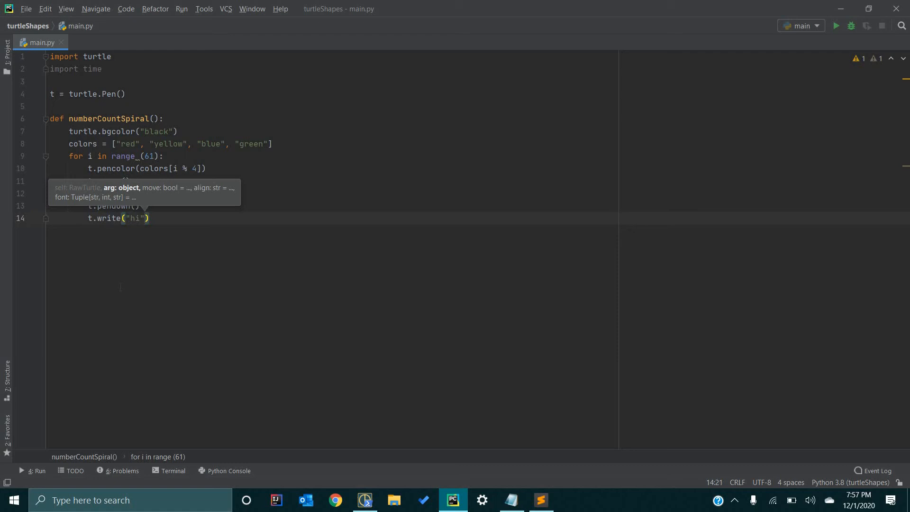
pyautogui.press('BackSpace')
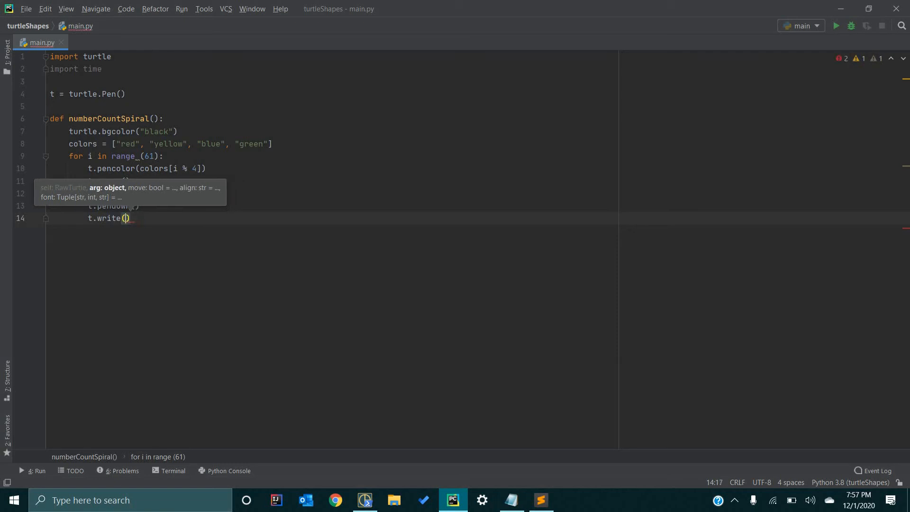
pyautogui.write('i')
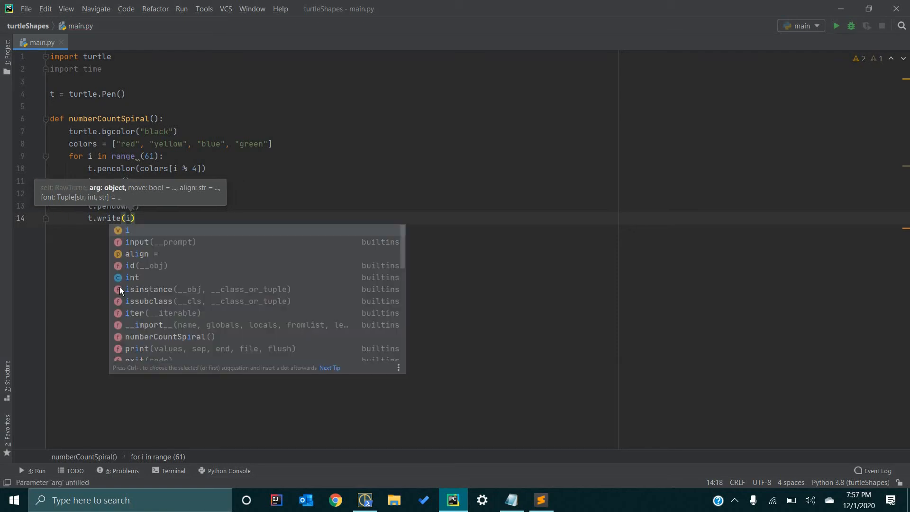
pyautogui.write(',')
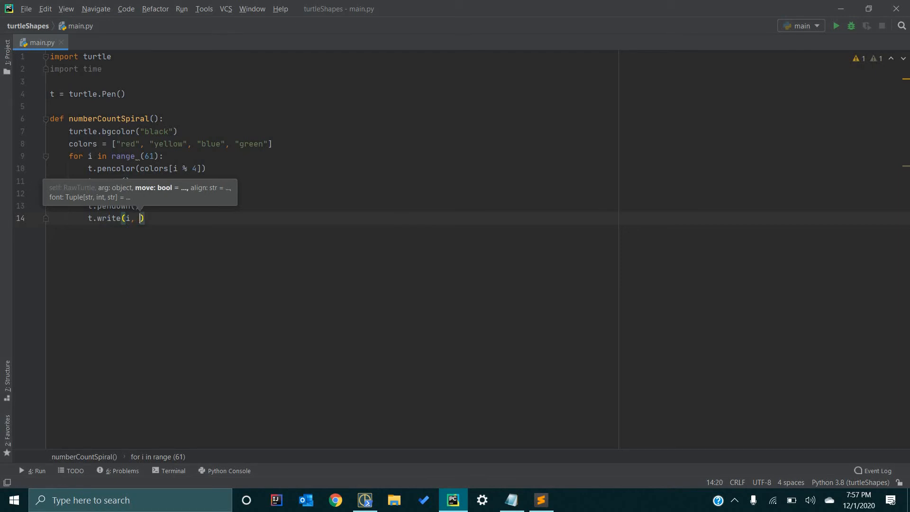
pyautogui.write('font =')
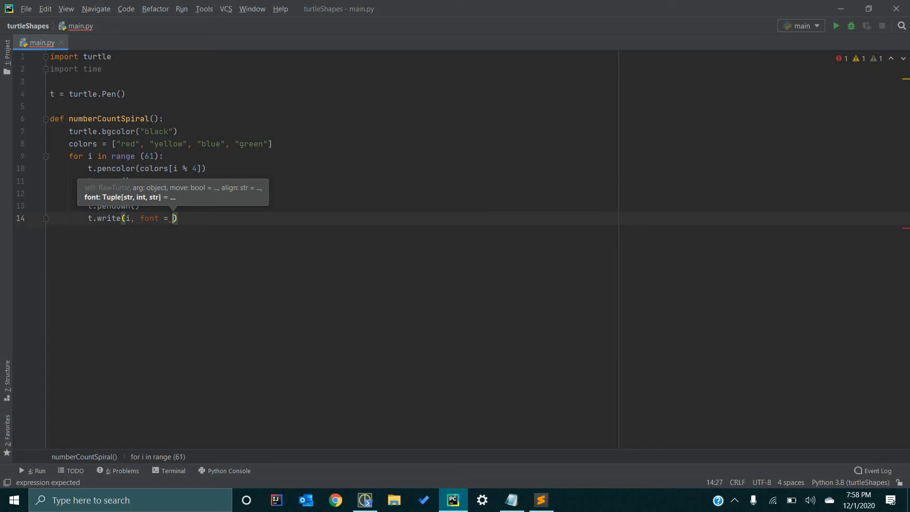
# Type the font tuple start with "Arial" and size int((i * 4) / 4) in write.
pyautogui.write('(')
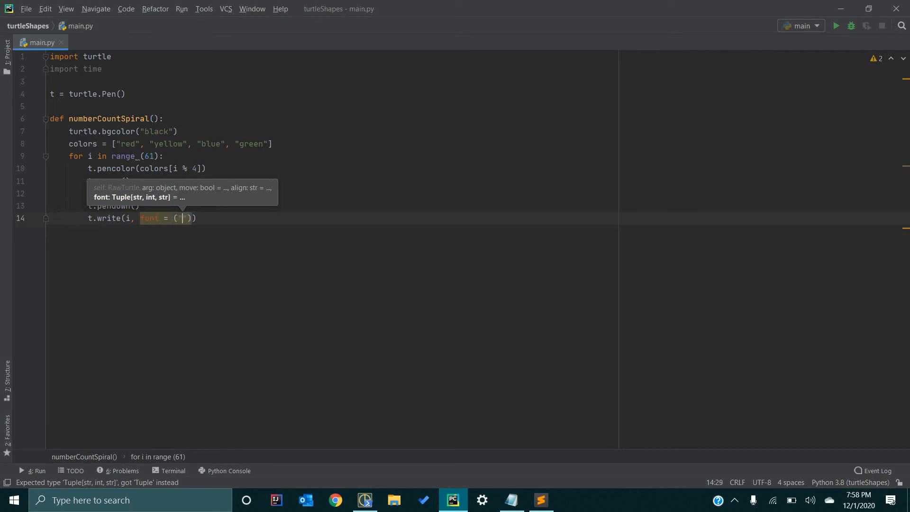
pyautogui.write('""')
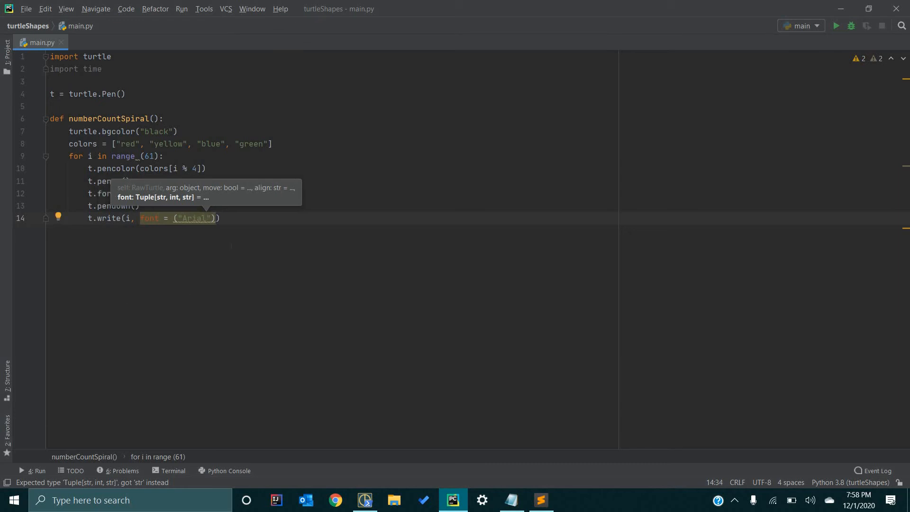
pyautogui.write(',')
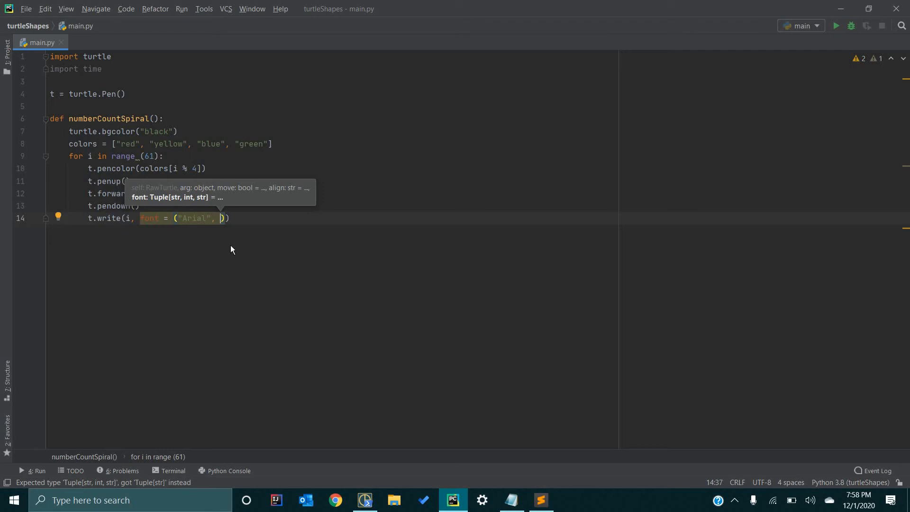
pyautogui.write('int')
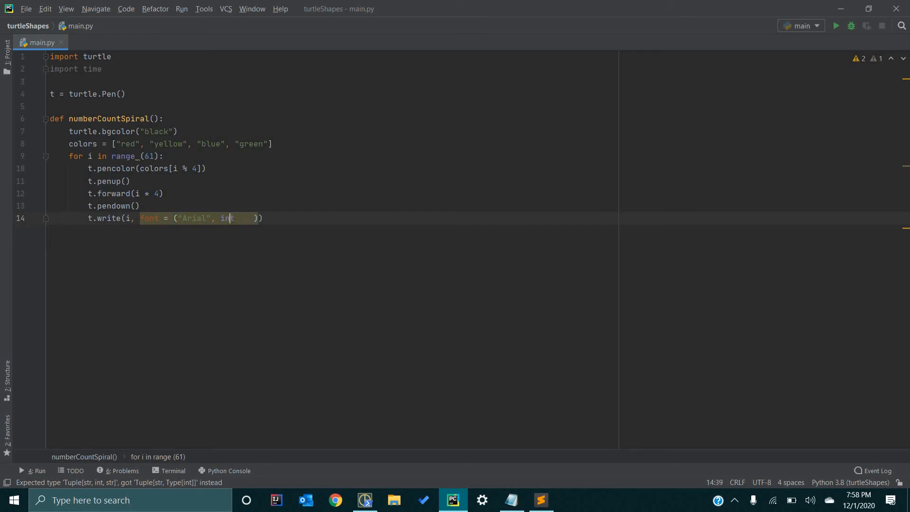
pyautogui.write('()')
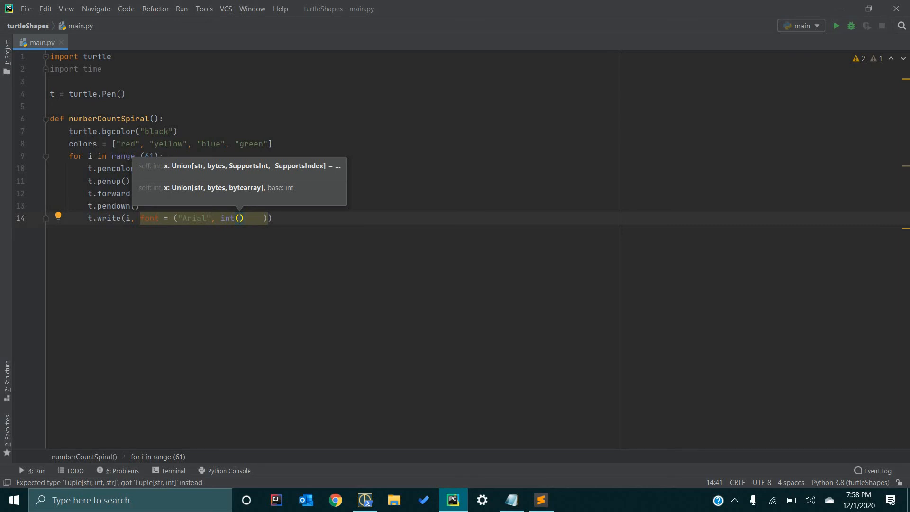
pyautogui.write('i')
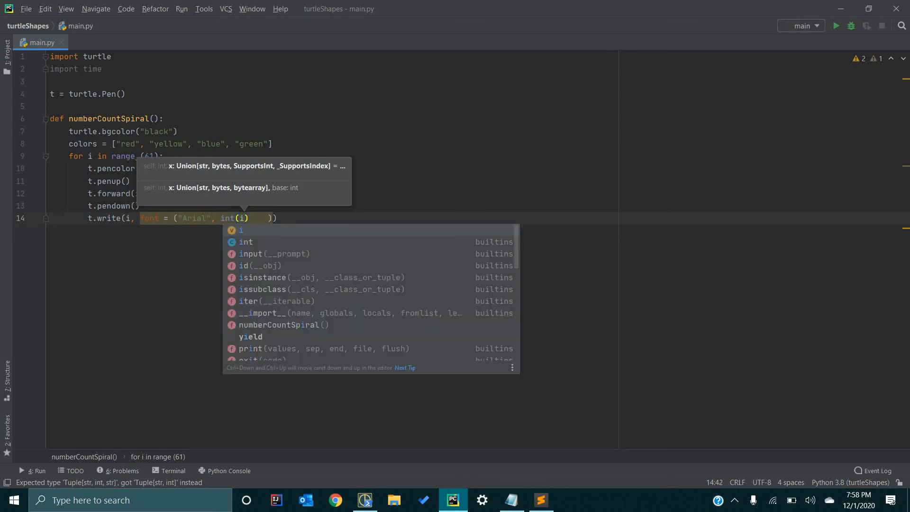
pyautogui.write('*')
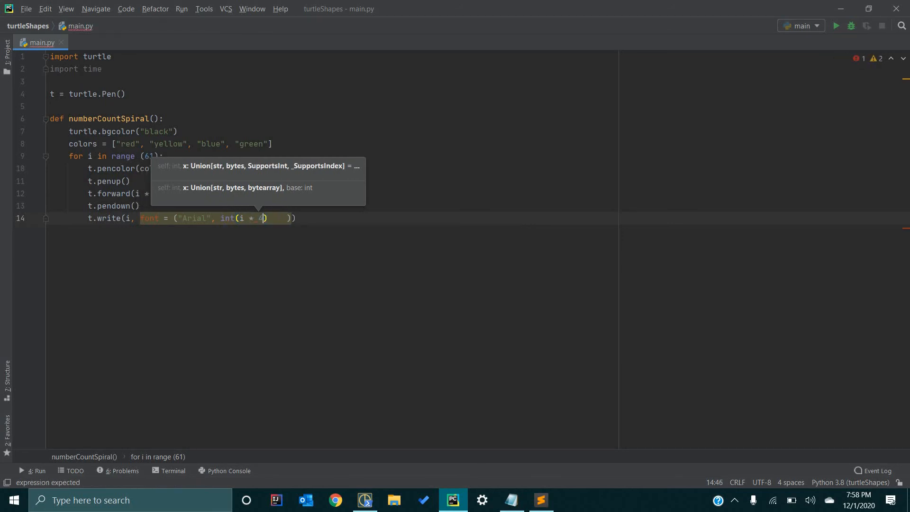
pyautogui.write('/')
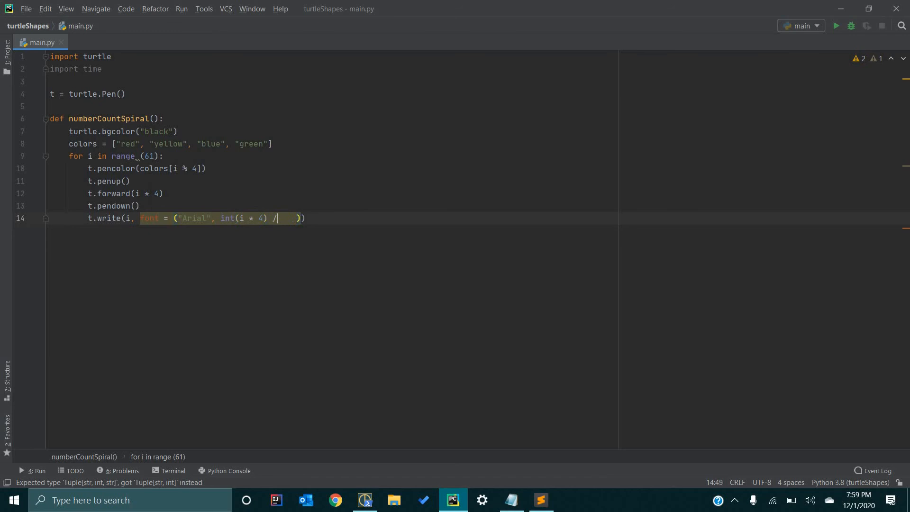
pyautogui.write('4')
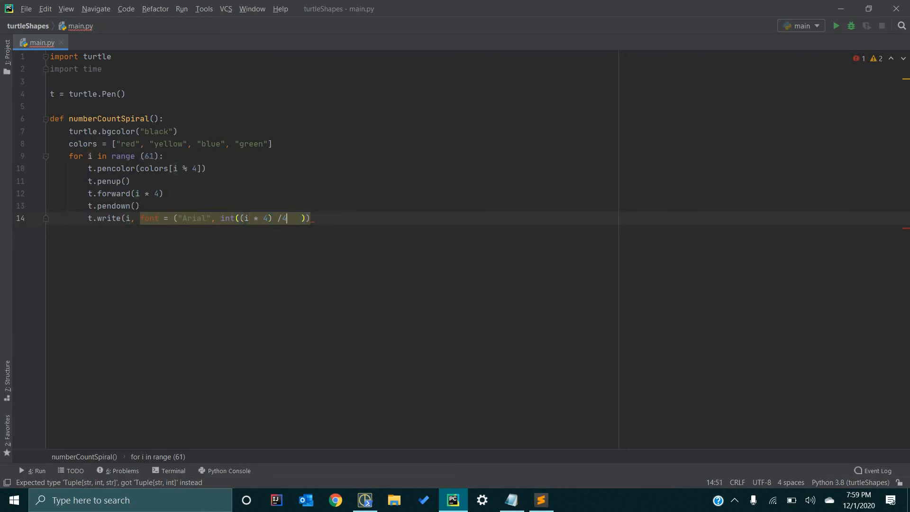
pyautogui.write(')')
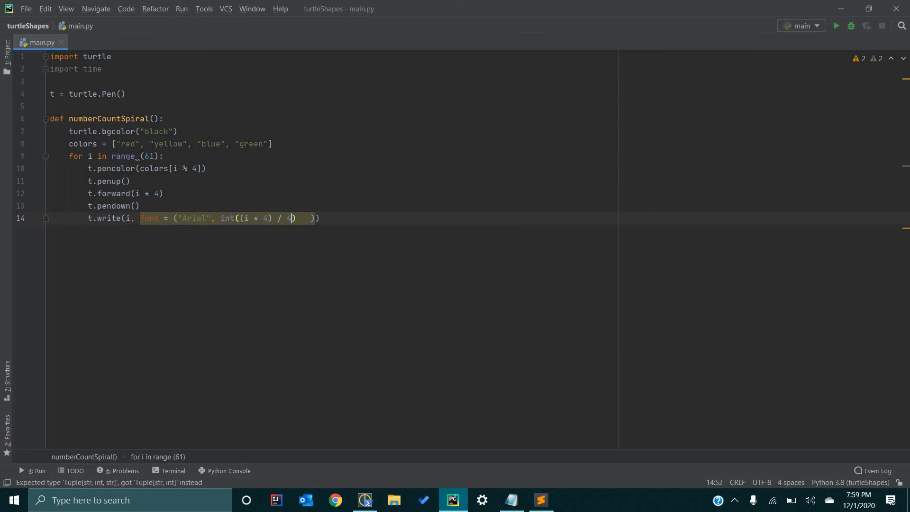
# Add "bold" to the font tuple and remove the extra space before the parenthesis.
pyautogui.write(',')
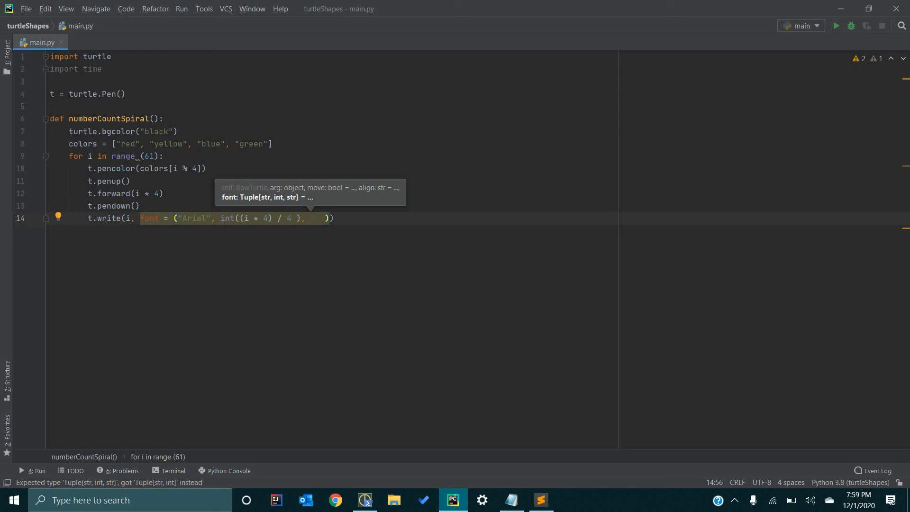
pyautogui.write('"b')
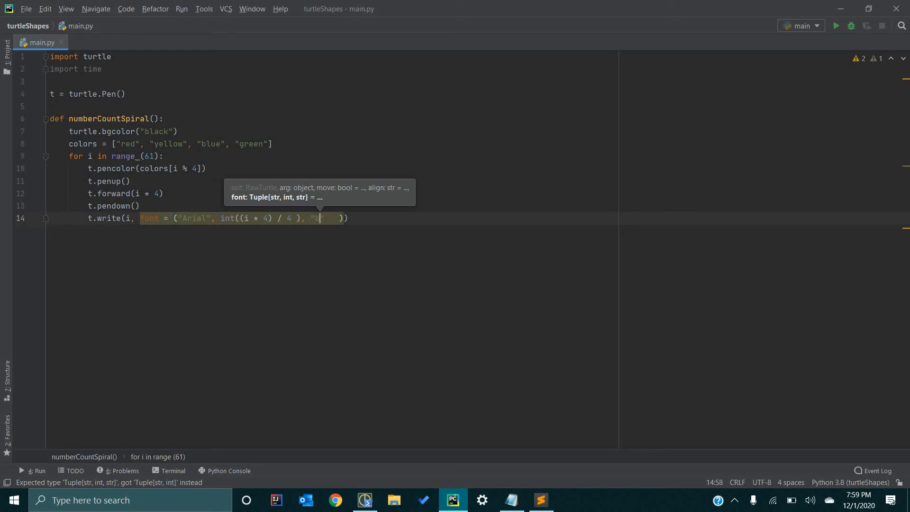
pyautogui.write('bold')
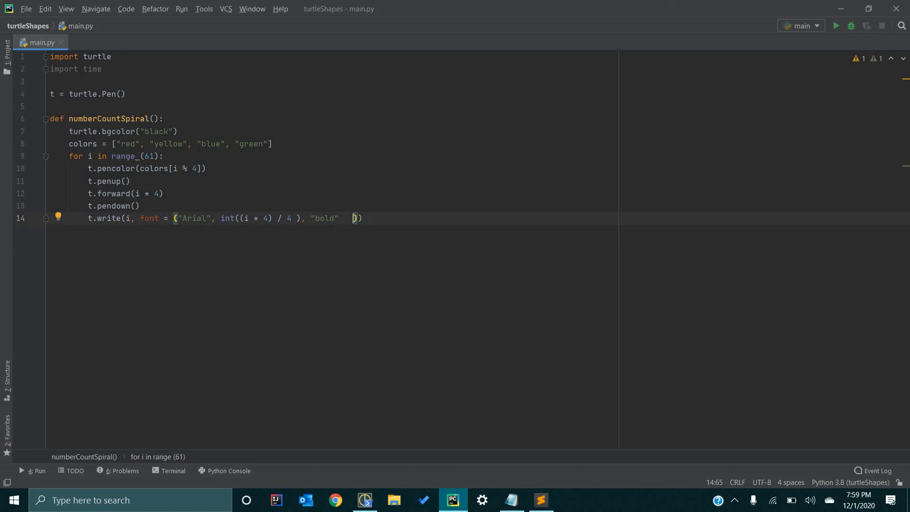
pyautogui.press('Backspace')
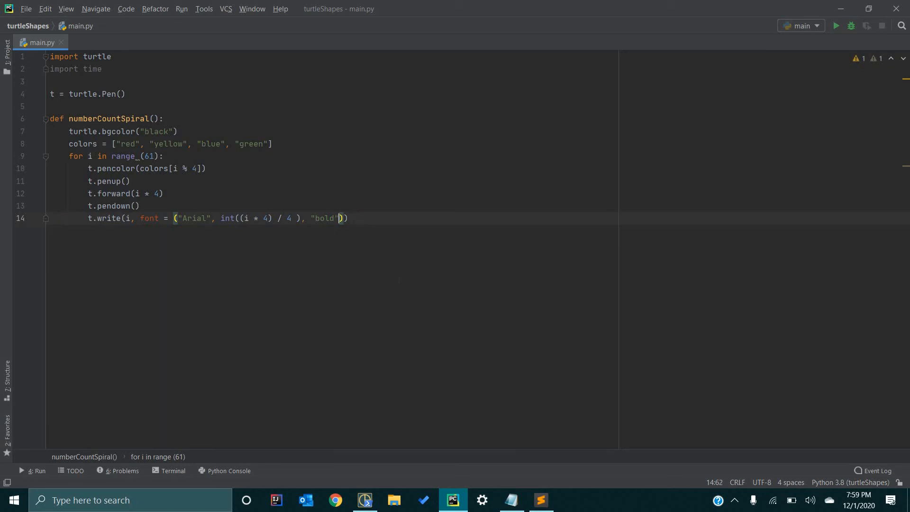
pyautogui.click(148, 218)
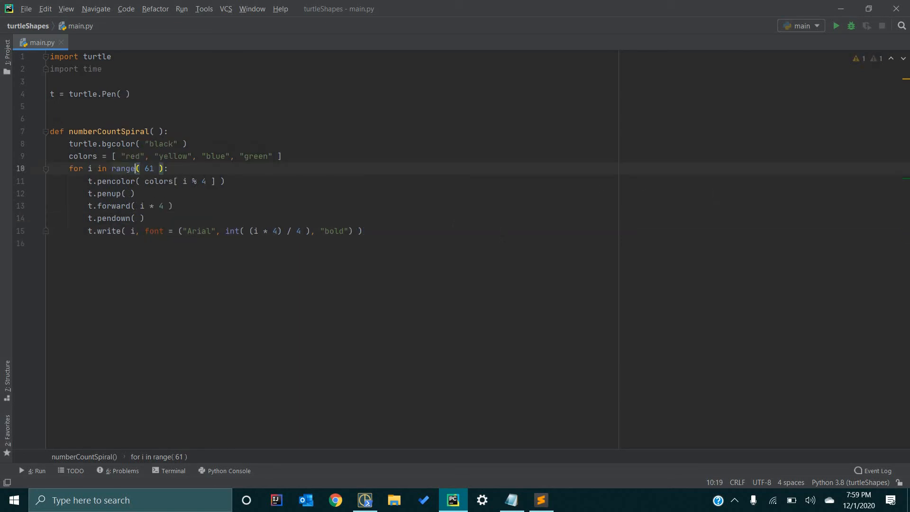
# End the loop body with t.left(75) and begin a print call after the loop.
pyautogui.click(363, 230)
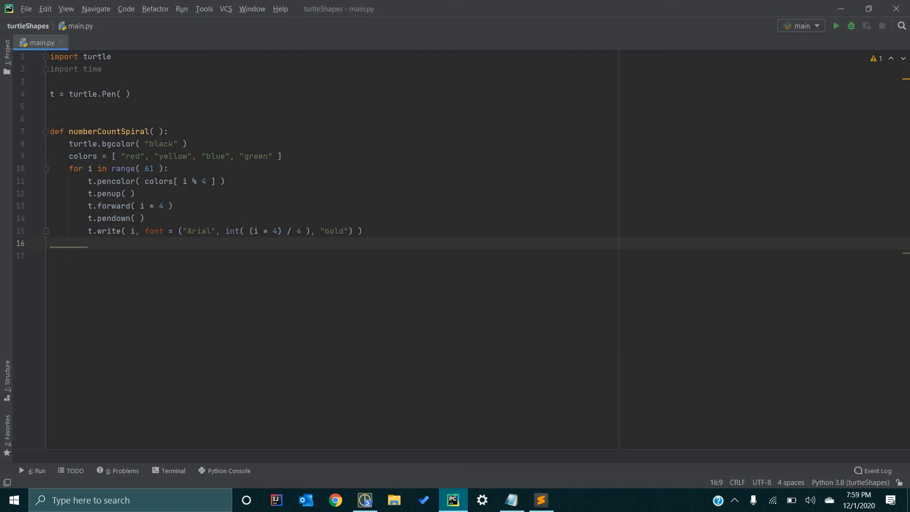
pyautogui.write('t.left(75')
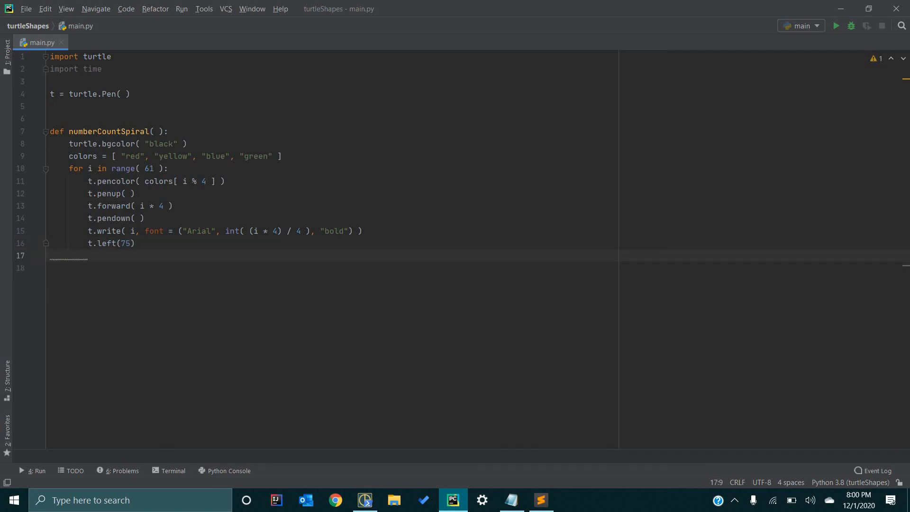
pyautogui.click(68, 255)
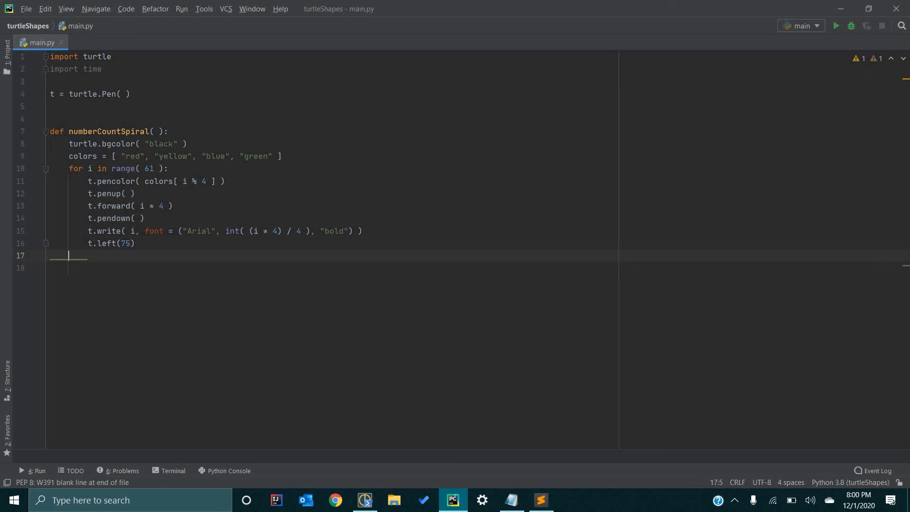
pyautogui.write('print(')
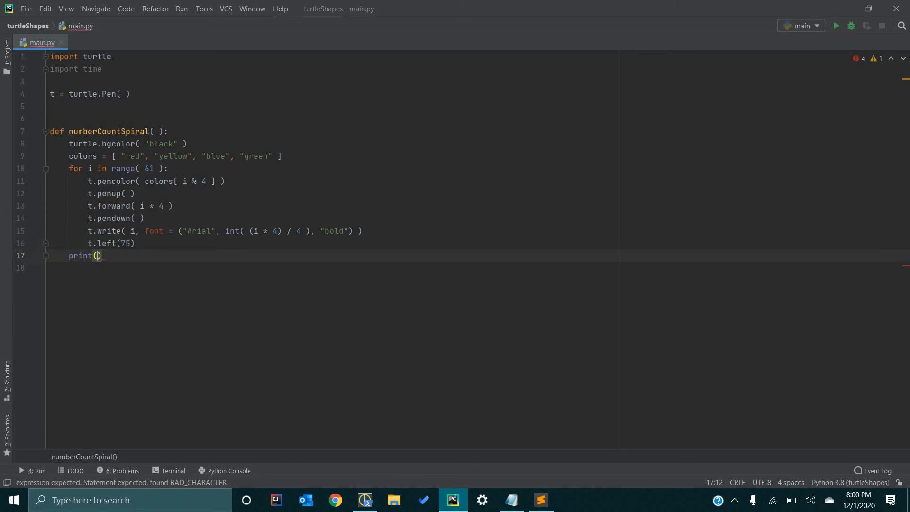
# Print "\nDone!" after the loop, then add time.sleep(15).
pyautogui.write('""')
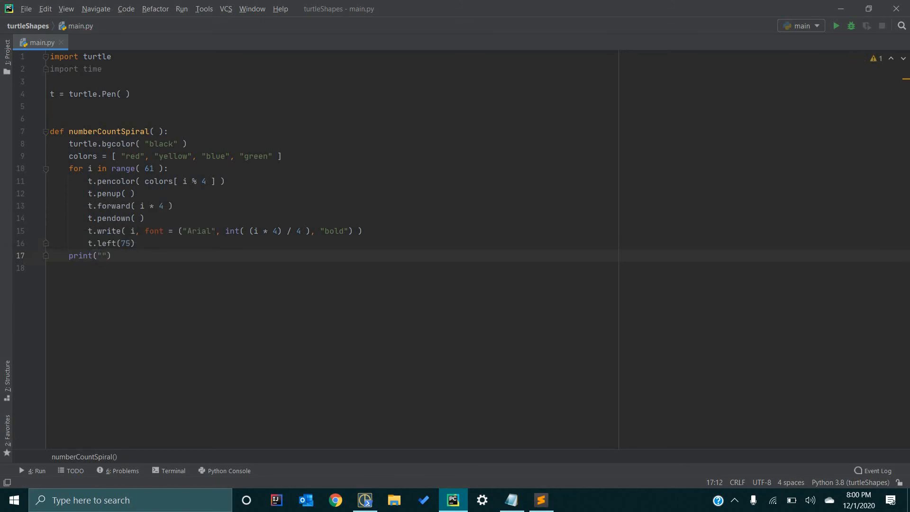
pyautogui.write('\\n')
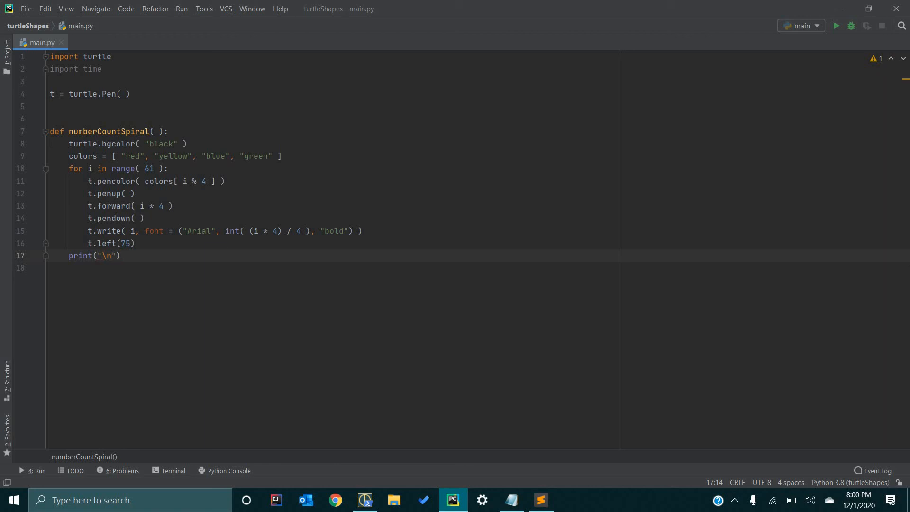
pyautogui.write('Done!')
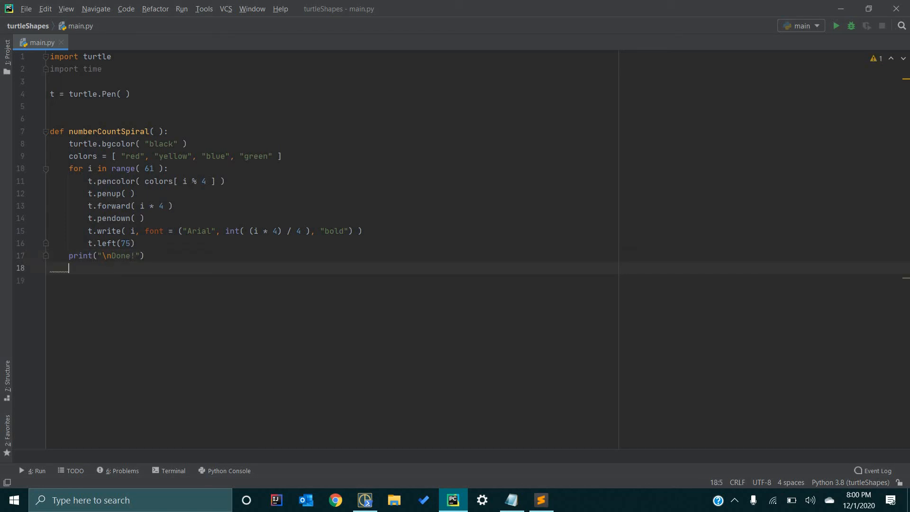
pyautogui.write('time')
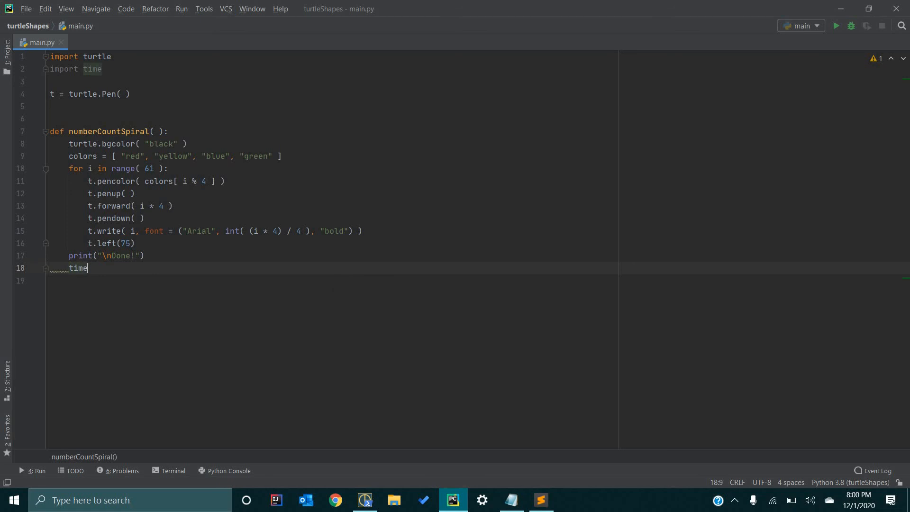
pyautogui.write('.sleep(10')
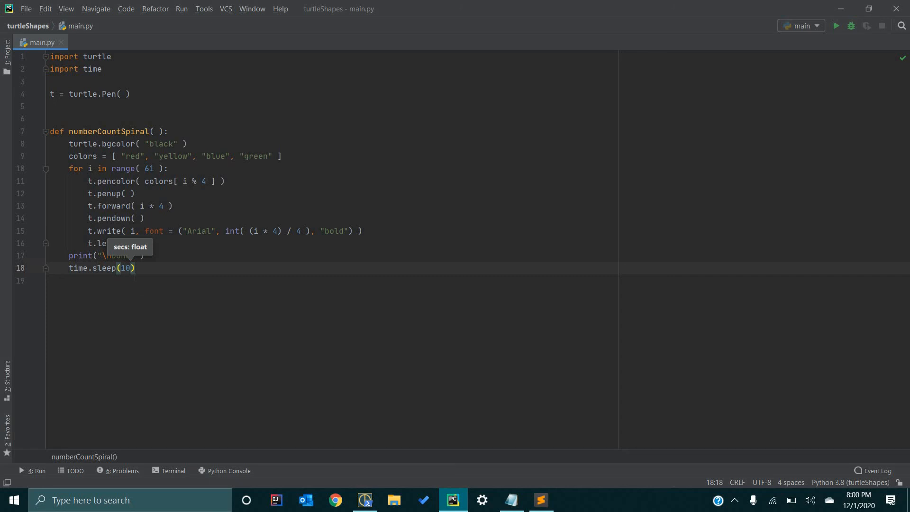
pyautogui.write('15')
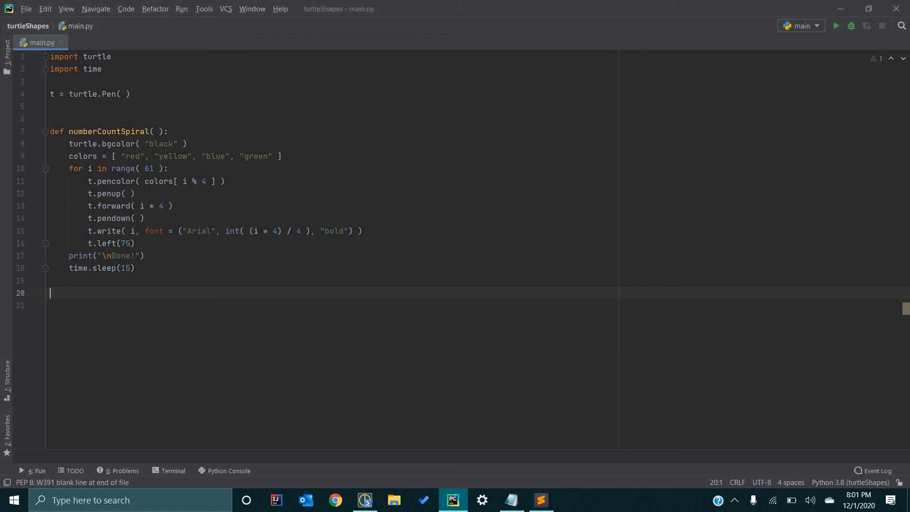
# Add an if __name__ == '__main__': guard calling numberCountSpiral(), preceded by a blank line.
pyautogui.write("if __name__ == '__main__':")
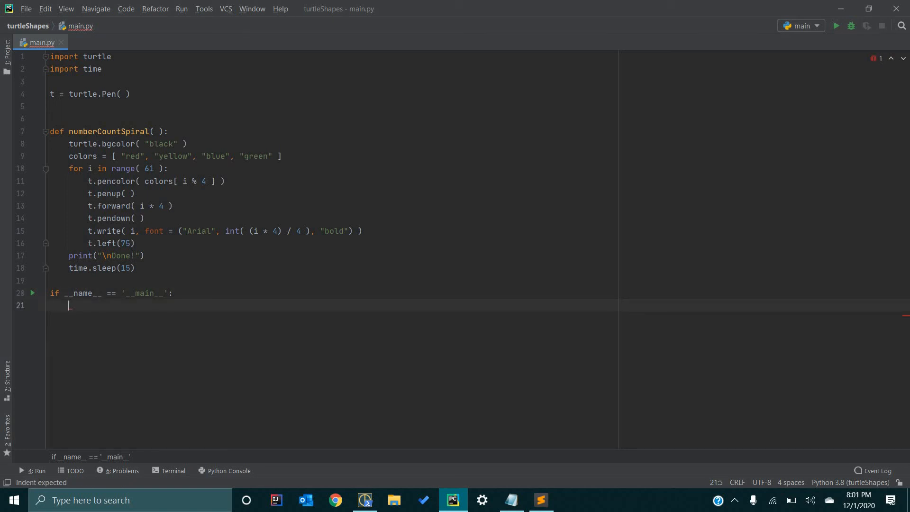
pyautogui.write('ny')
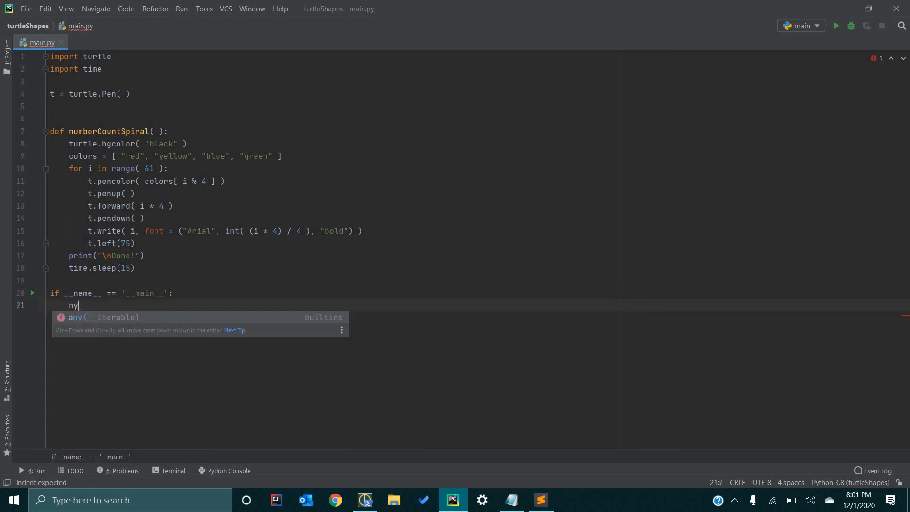
pyautogui.write('umberCountSpiral(')
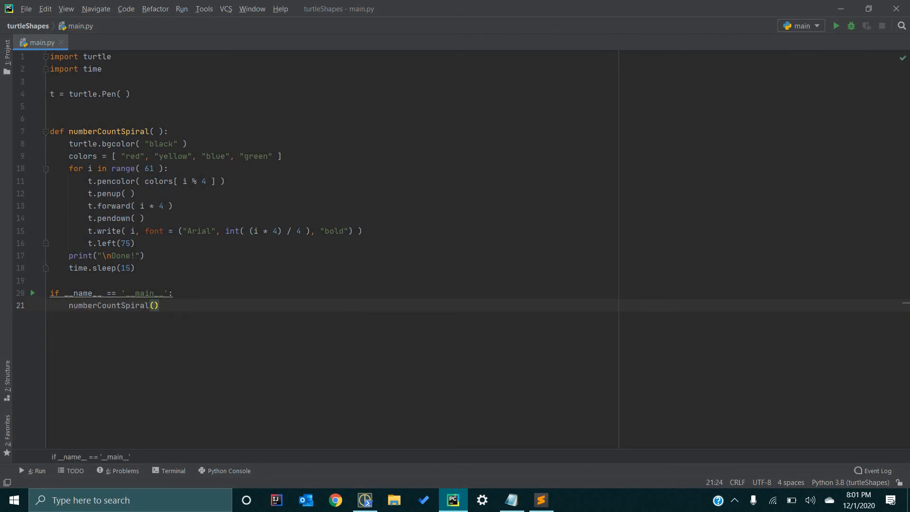
pyautogui.click(52, 280)
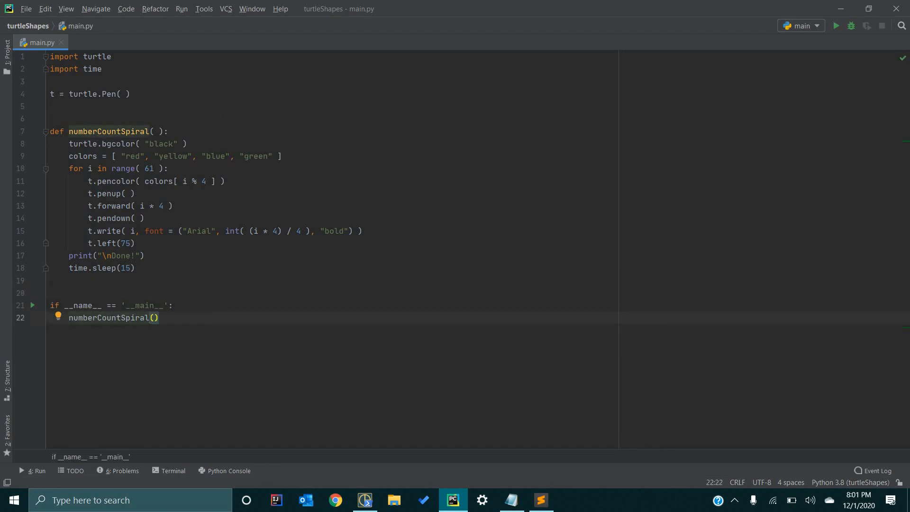
# Remove the space inside turtle.Pen( ) and run the script.
pyautogui.click(124, 94)
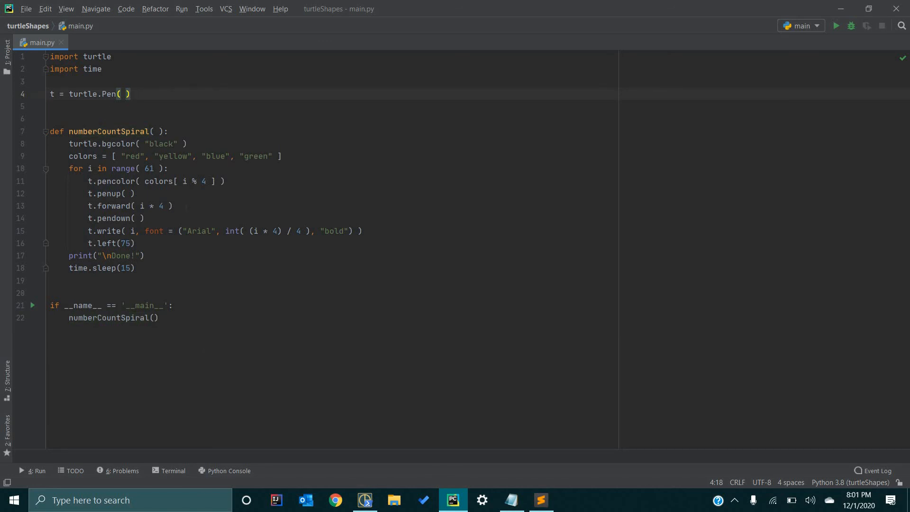
pyautogui.press('Backspace')
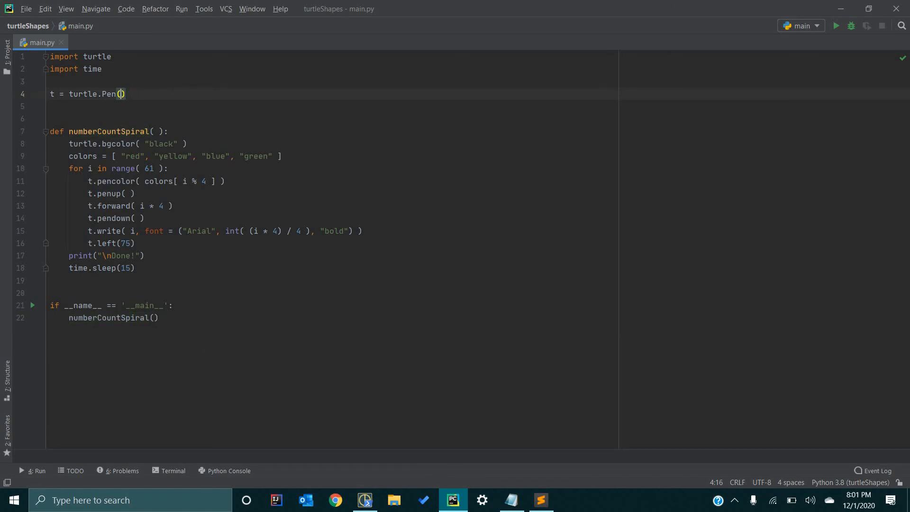
pyautogui.moveTo(33, 306)
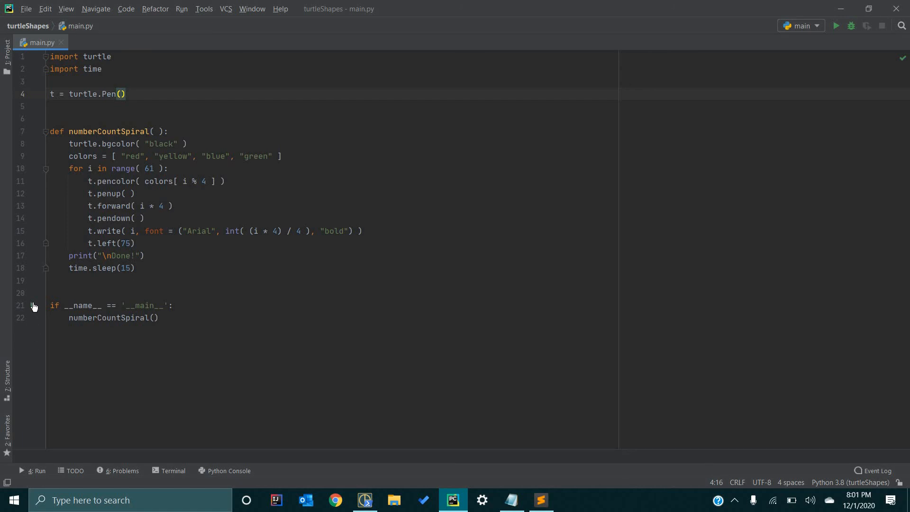
pyautogui.click(835, 26)
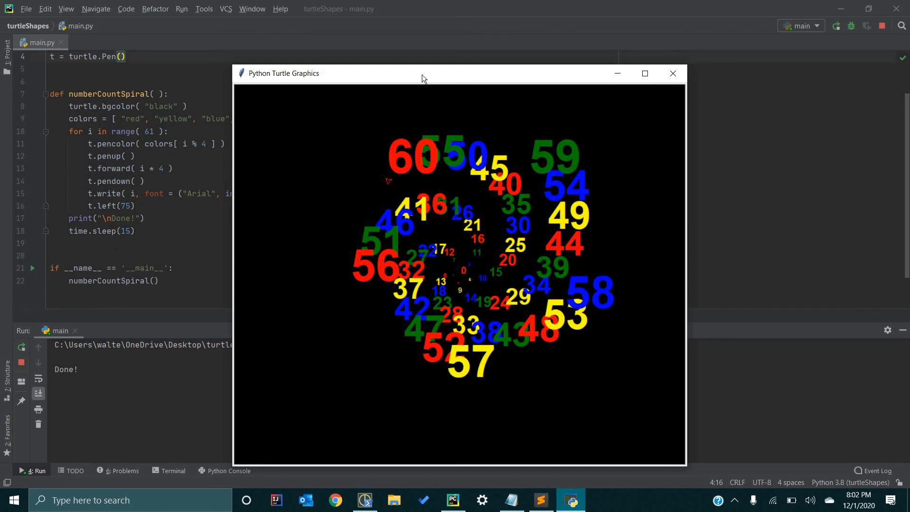
pyautogui.moveTo(423, 79)
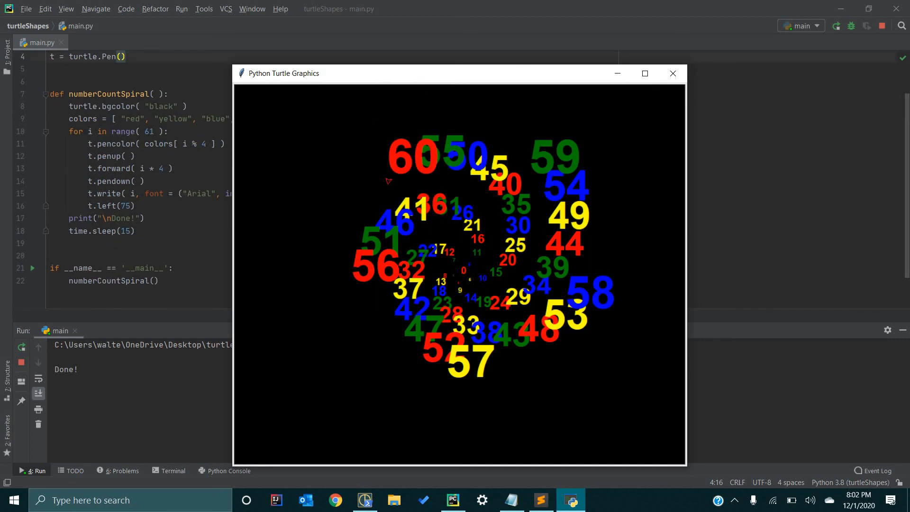
pyautogui.moveTo(543, 306)
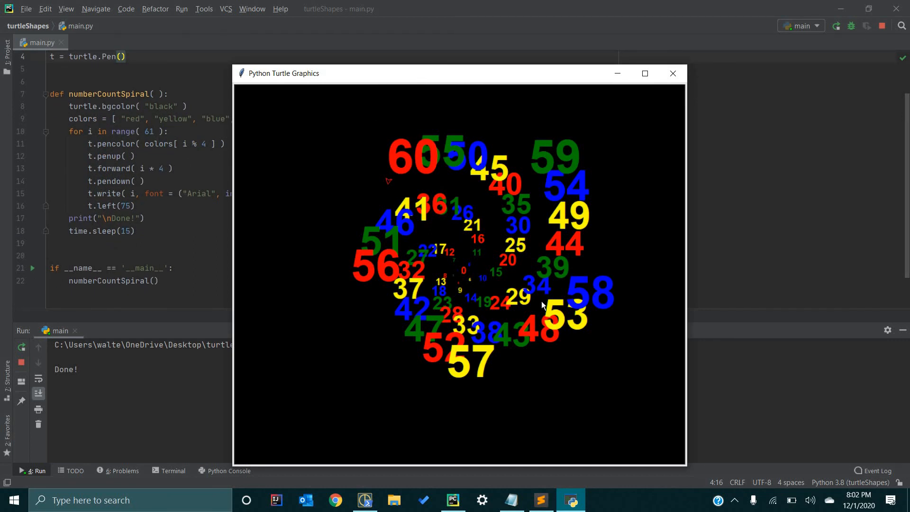
pyautogui.moveTo(543, 305)
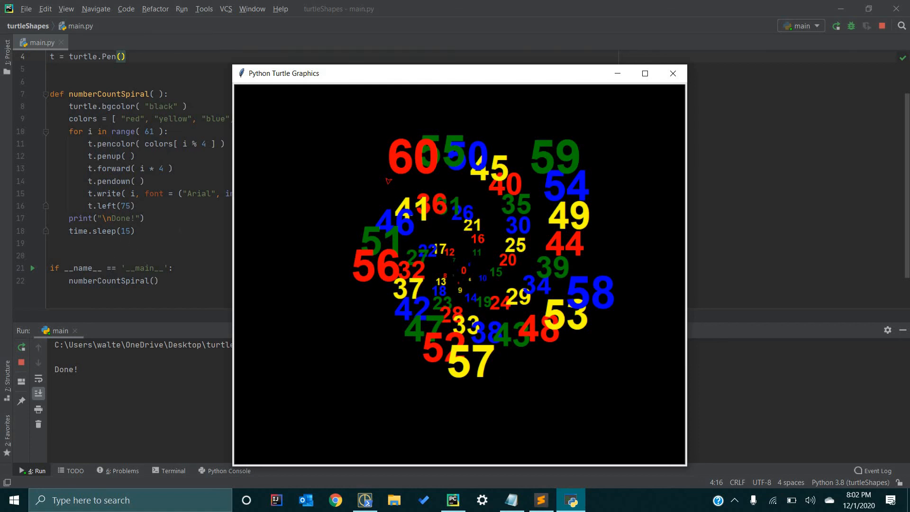
pyautogui.moveTo(481, 260)
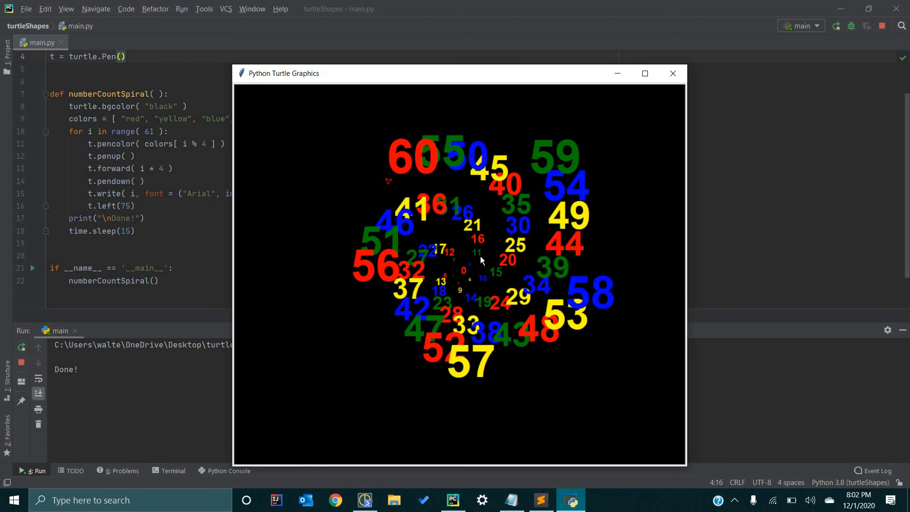
# Watch the coloured number spiral finish and the Turtle window close after 15 seconds.
pyautogui.click(673, 73)
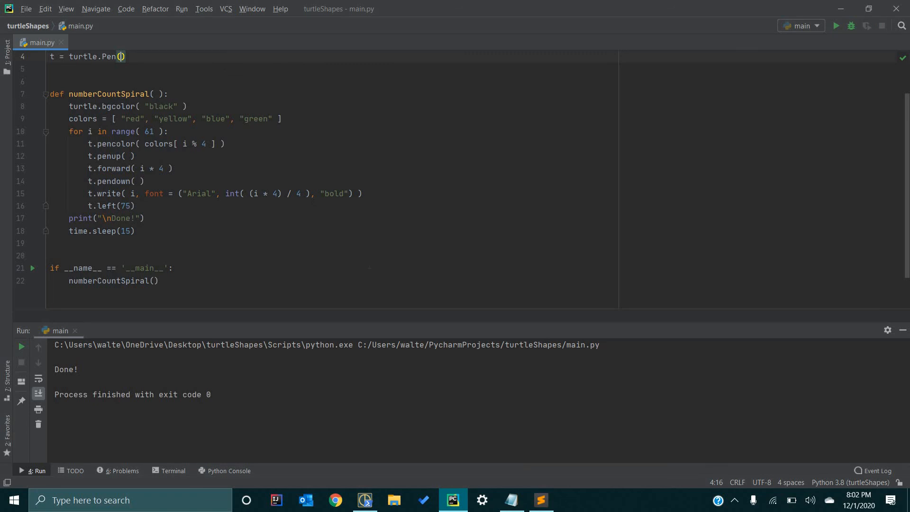
pyautogui.moveTo(144, 319)
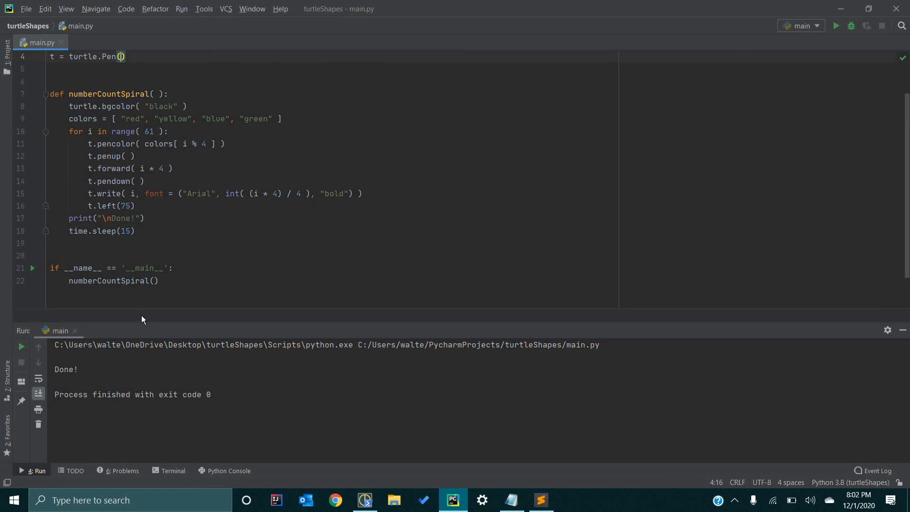